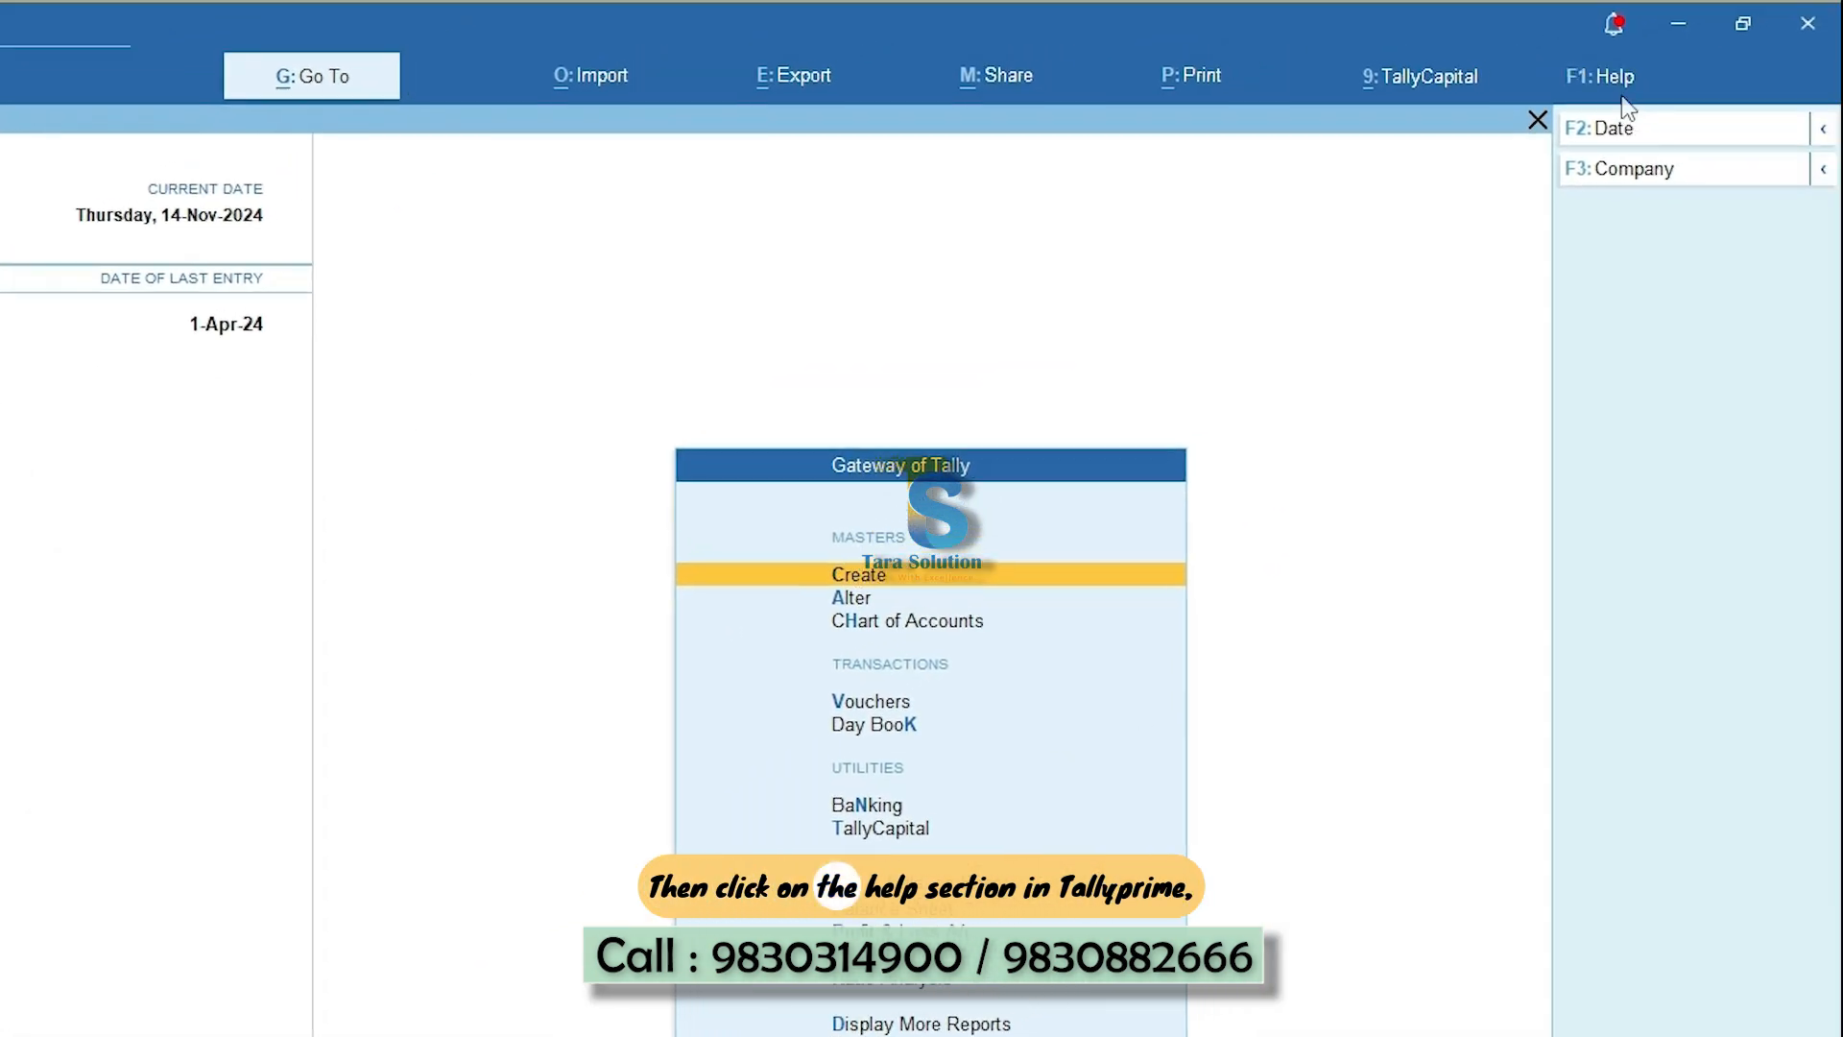
Open Help's TDLs & AddOns and its Manage Local TDLs screen, then return to Gateway.
click(1598, 75)
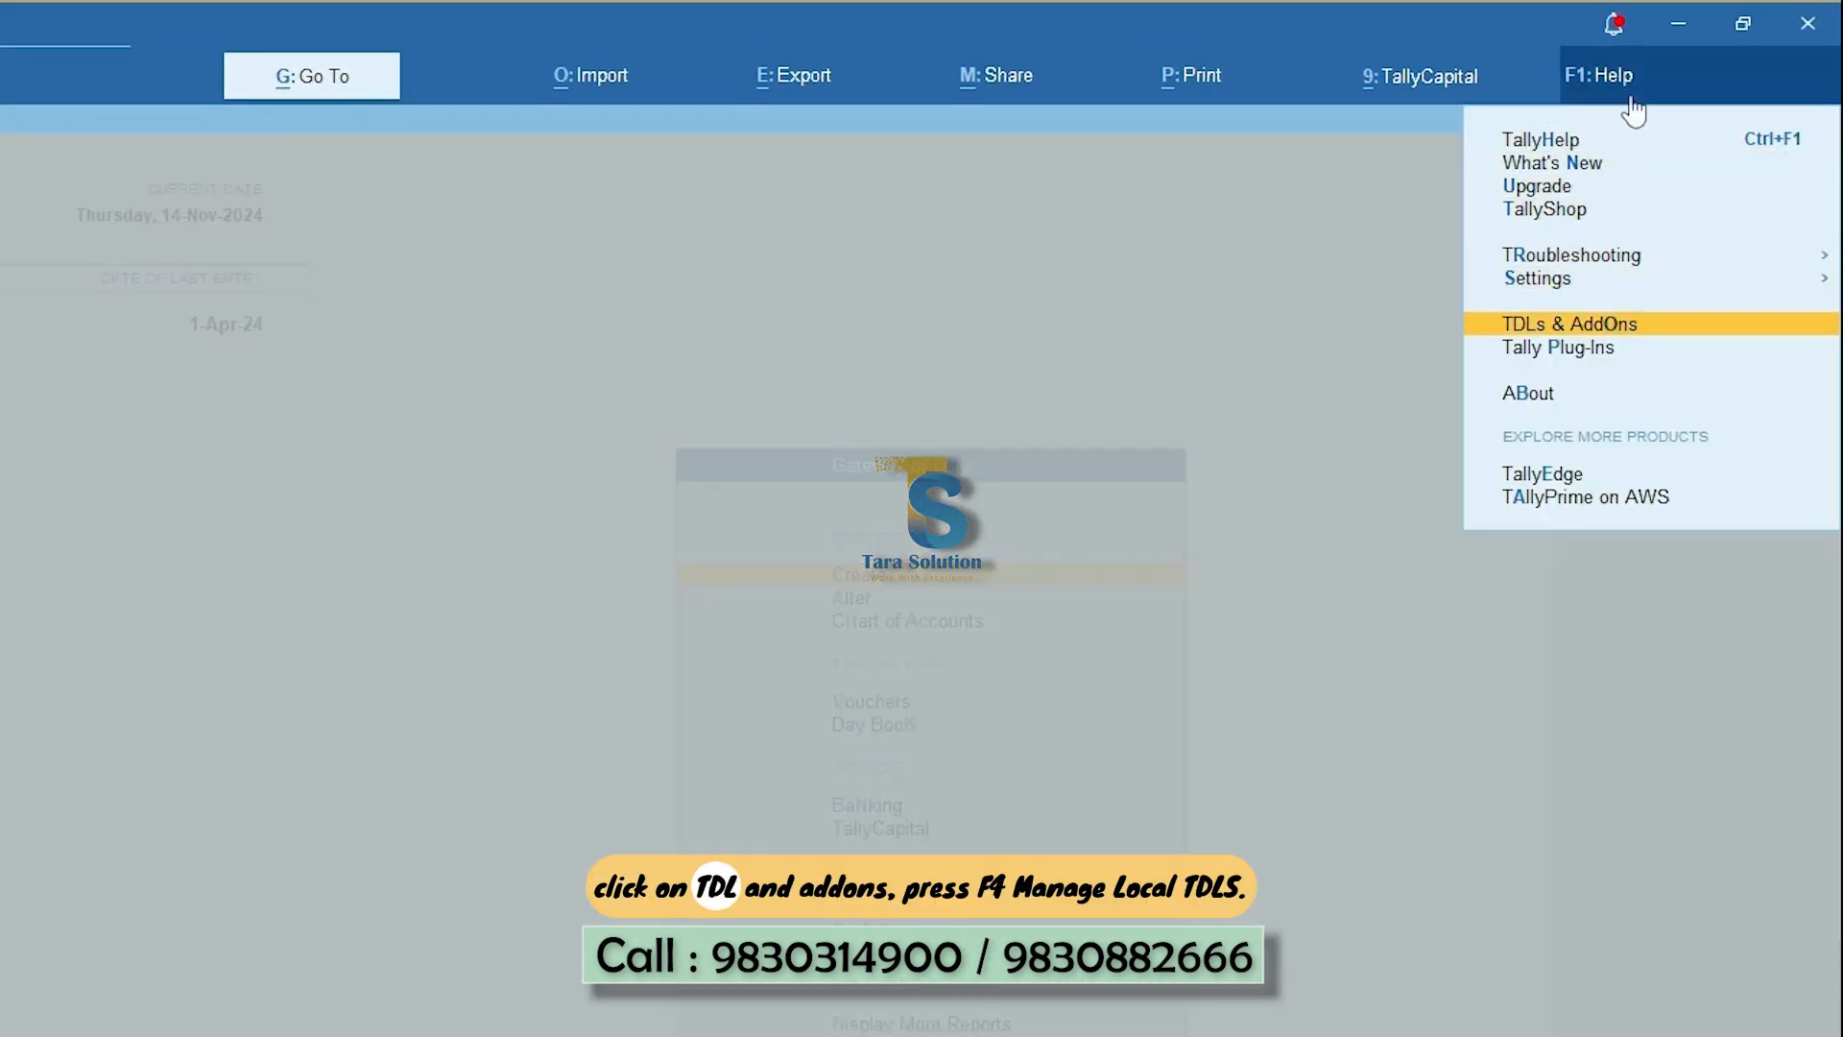
click(1568, 324)
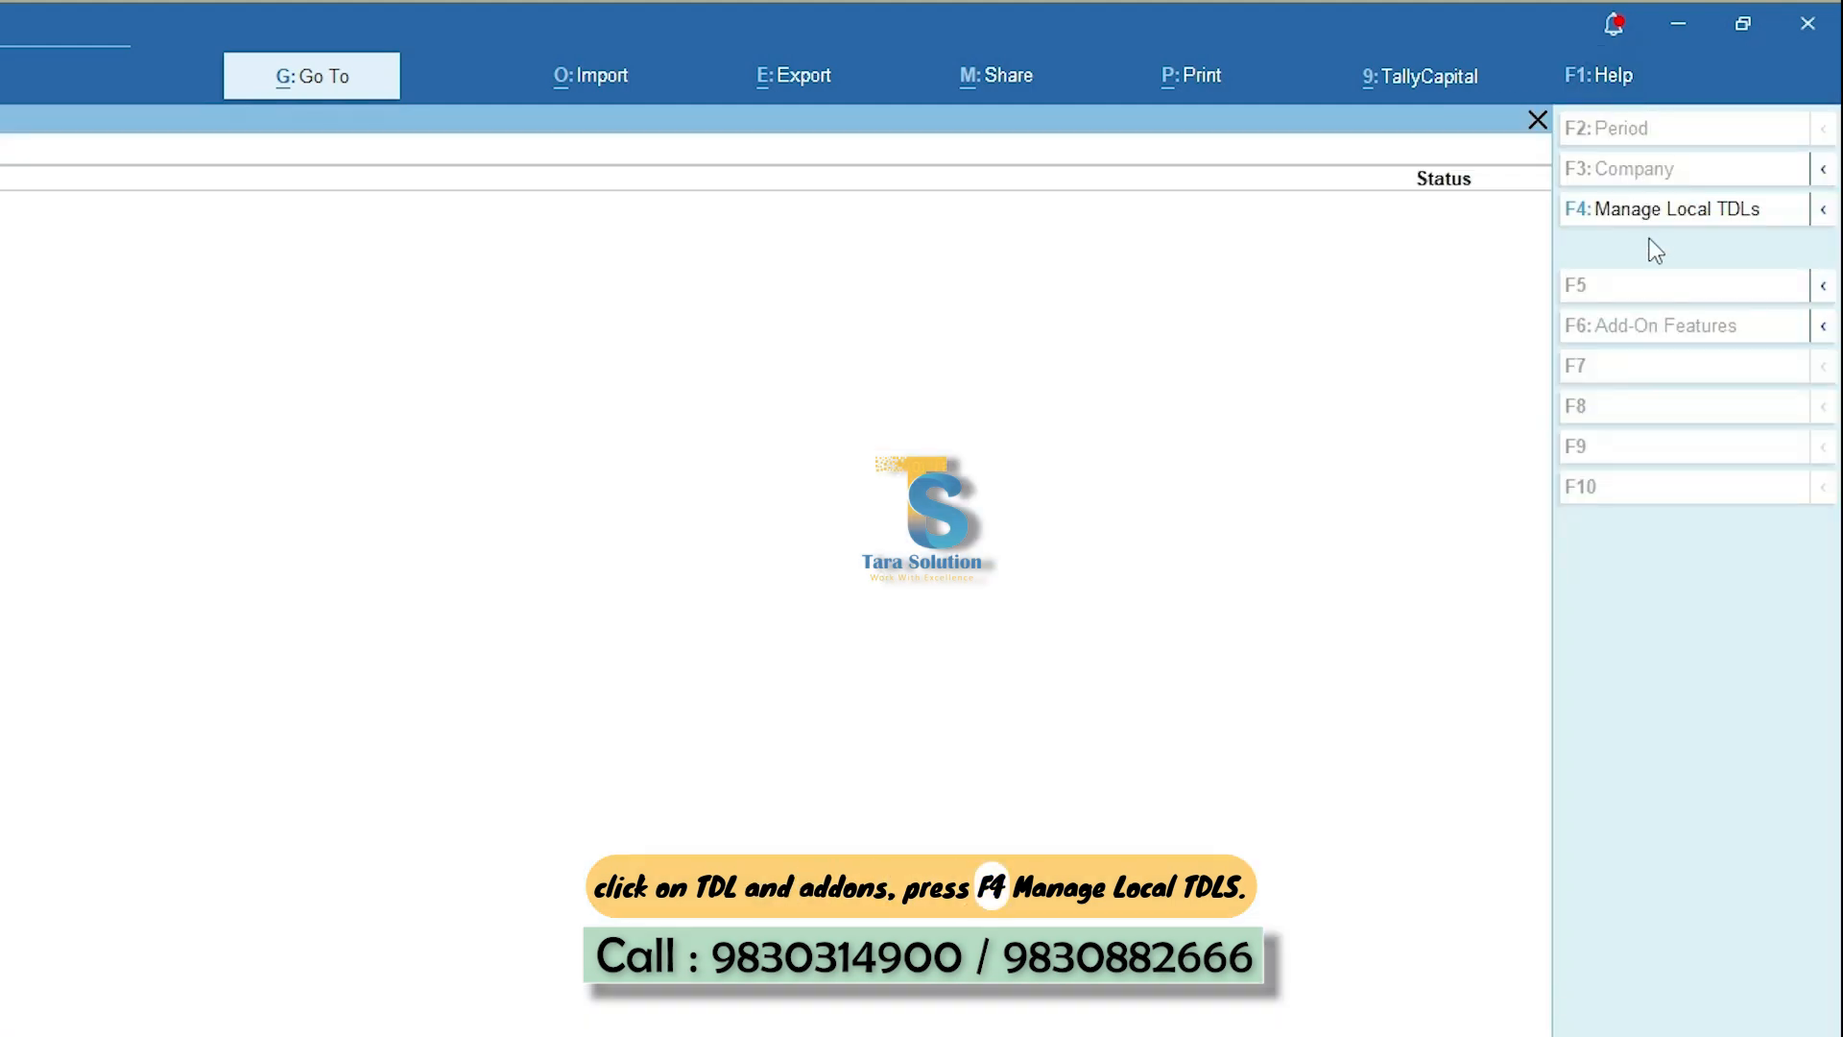
click(1669, 208)
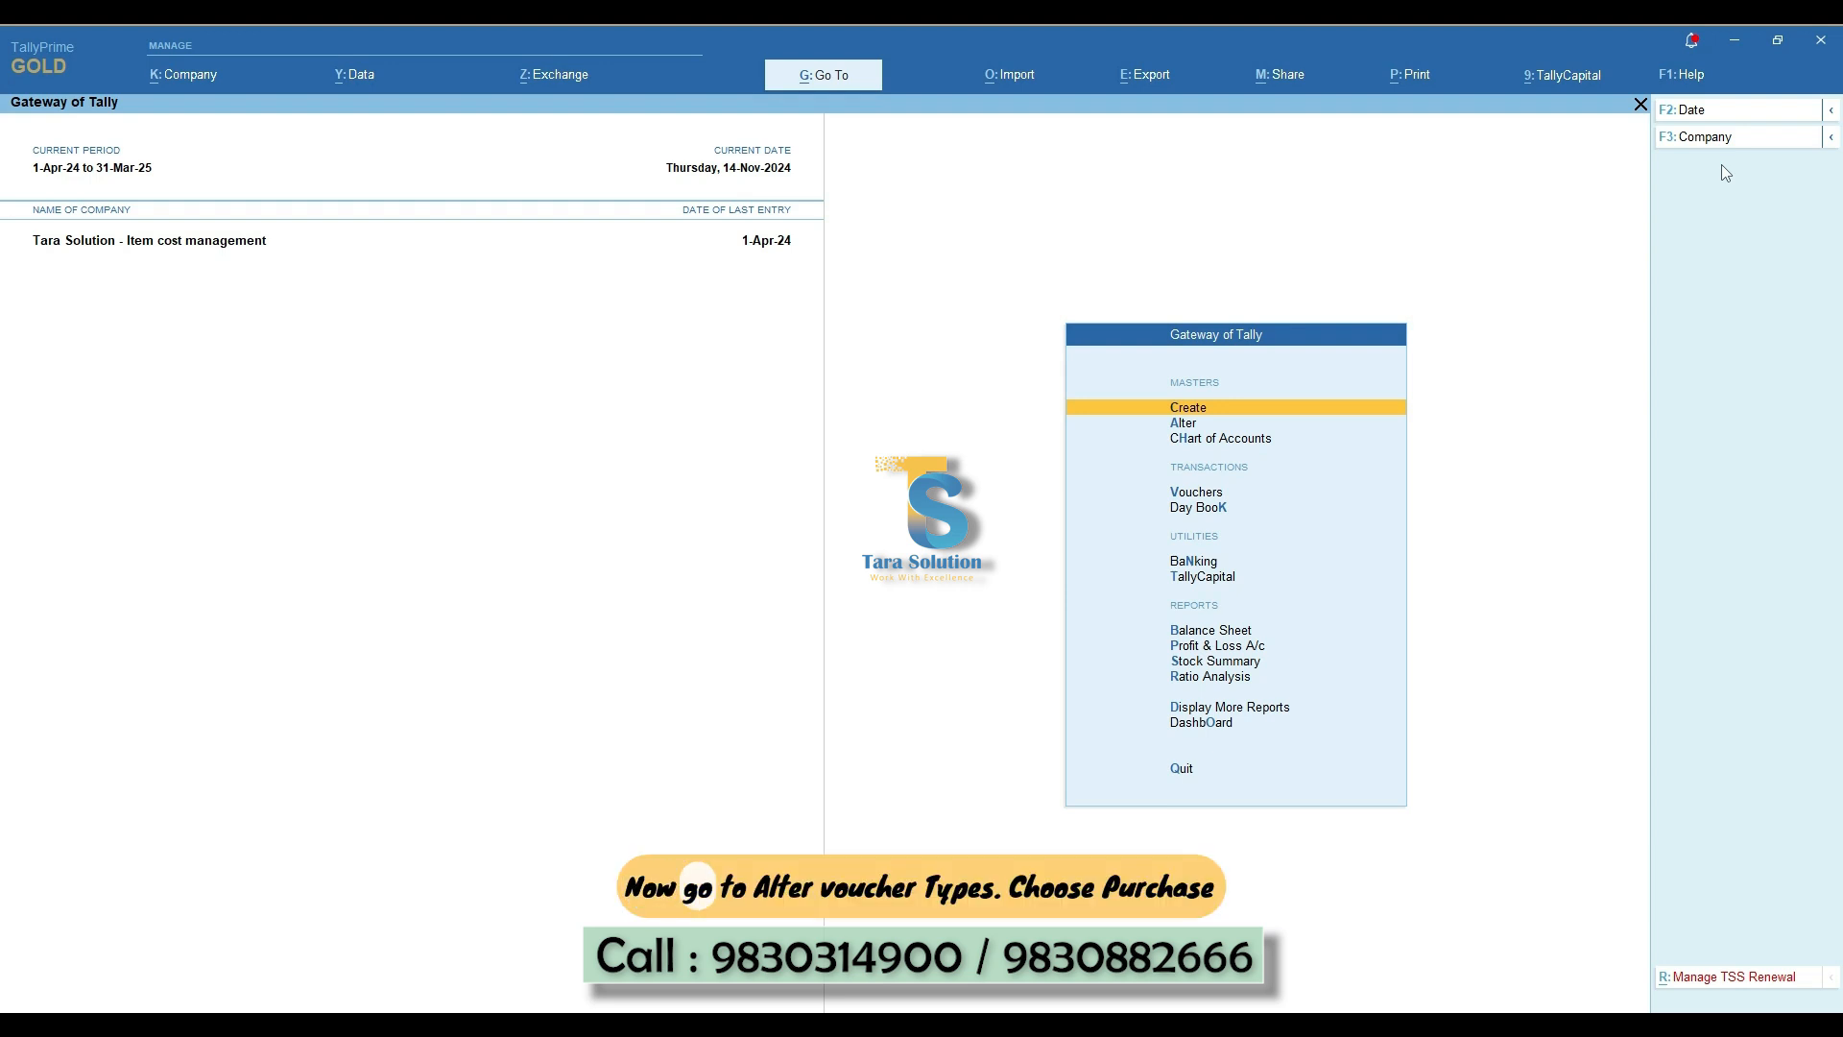
Alter the Purchase voucher type so Enable Auto Costing For Expenses Entry is Yes.
click(1183, 424)
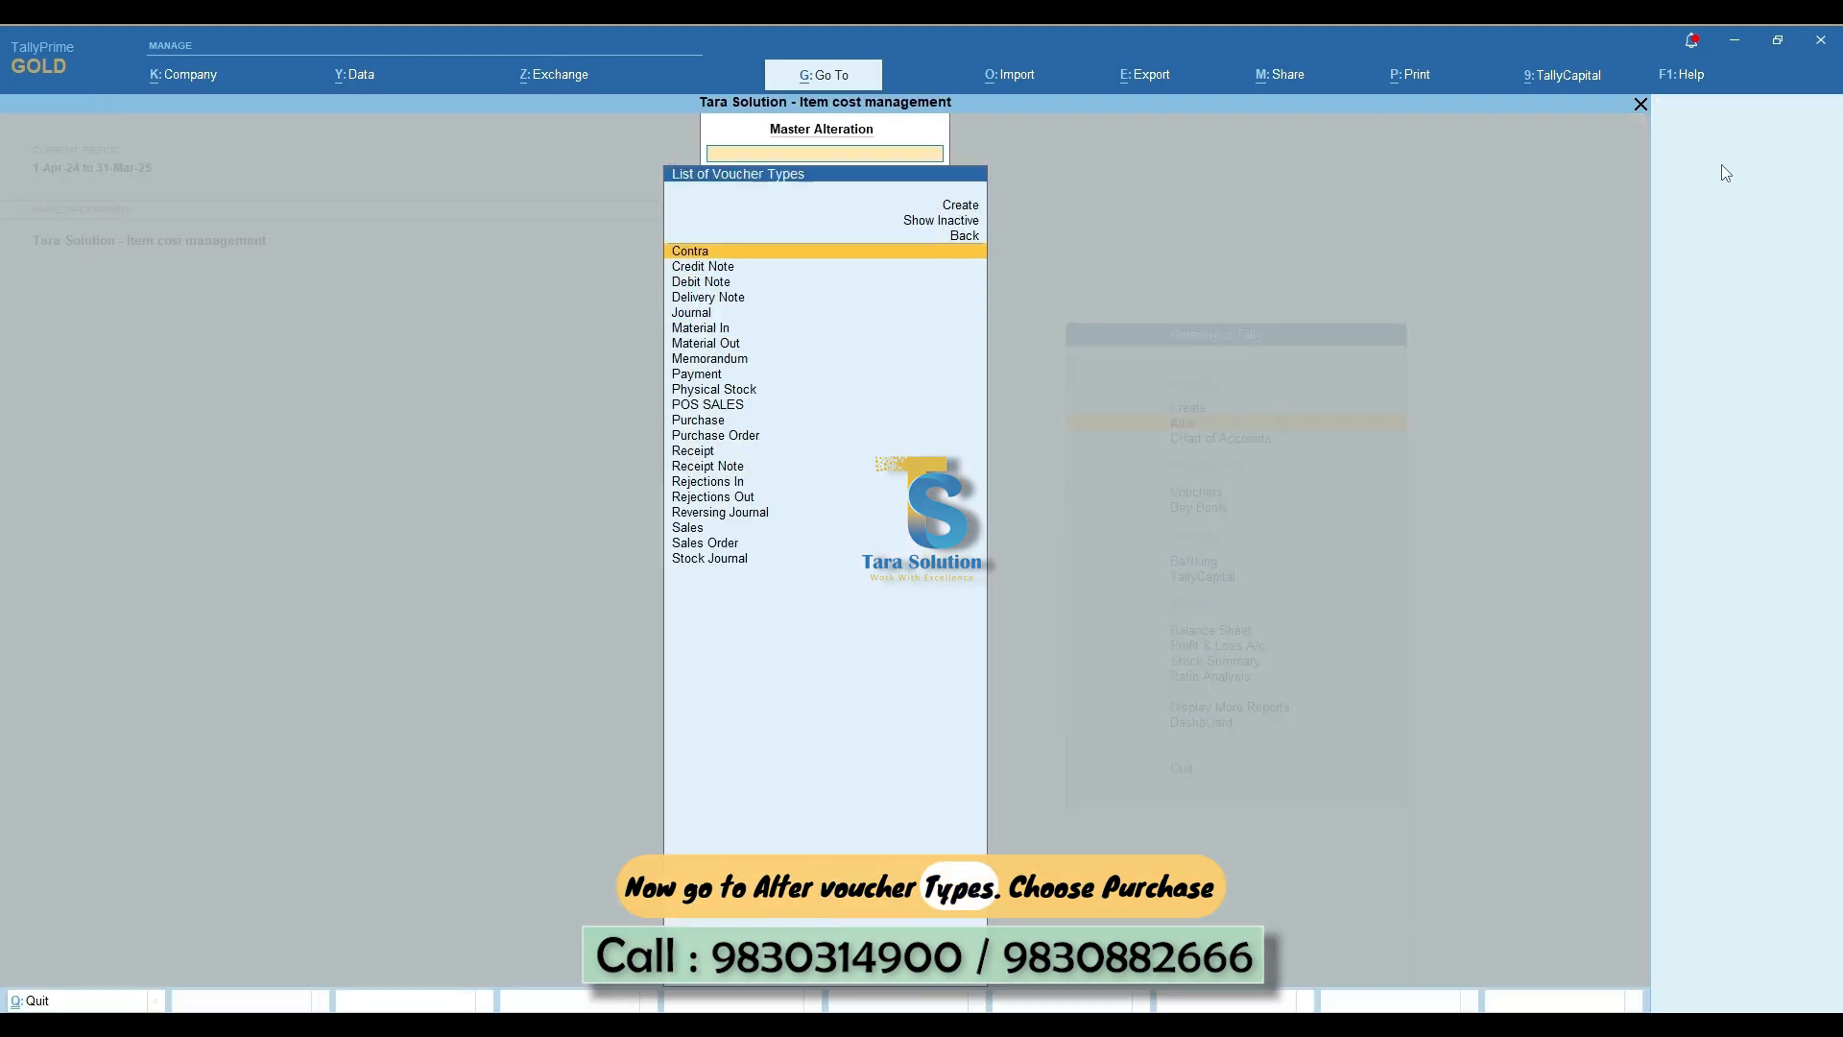
click(697, 420)
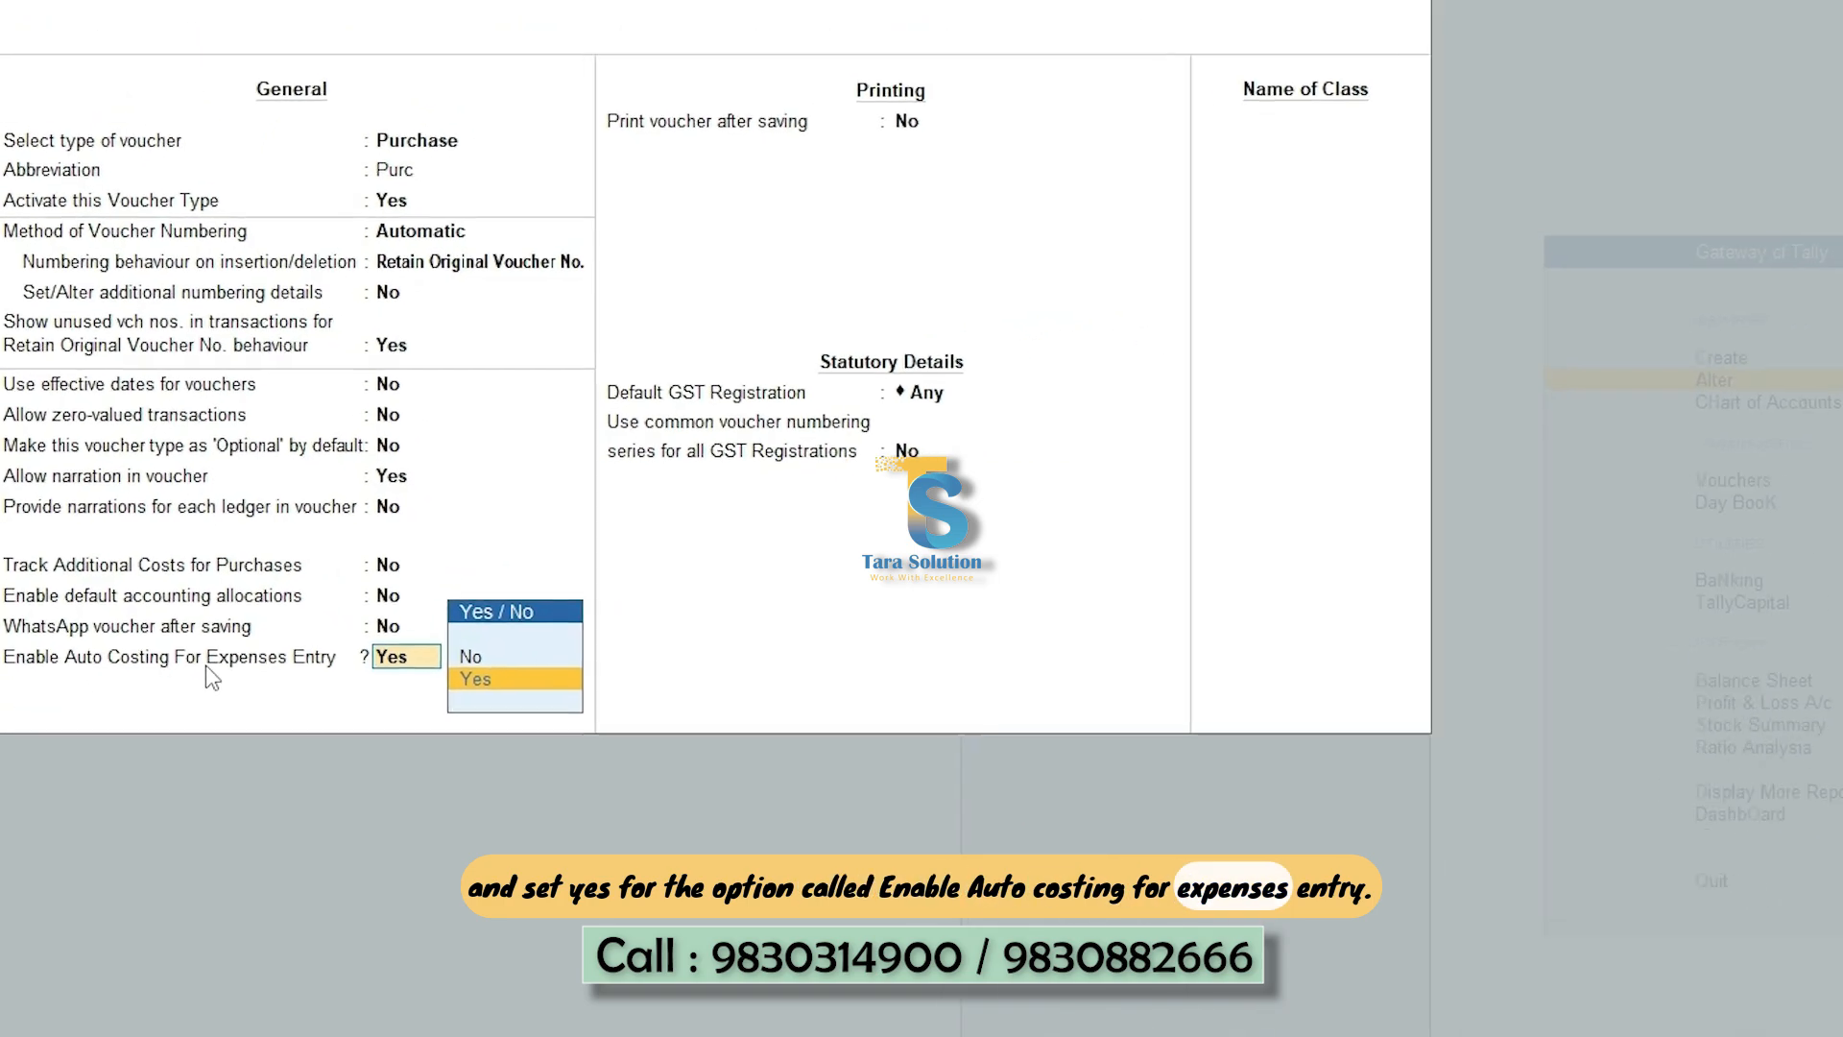
click(475, 679)
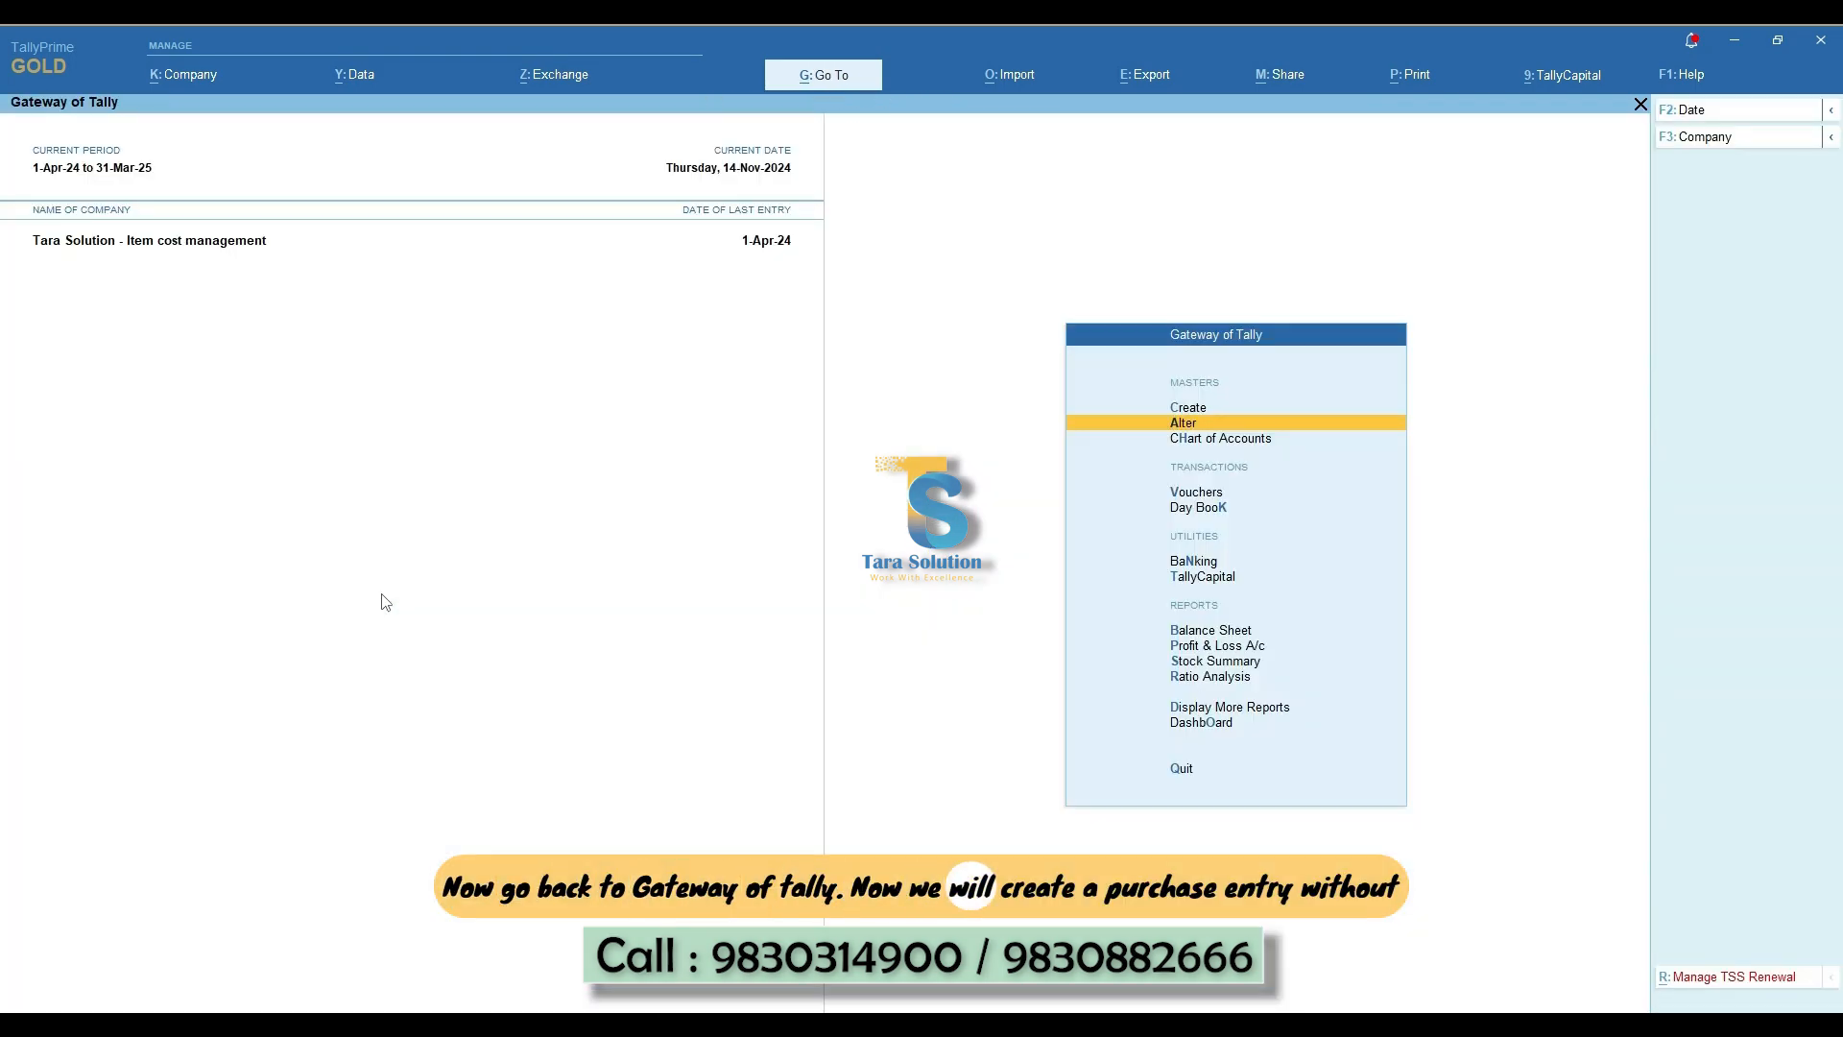
Save purchase voucher 12 from Tara Creditors for 1,08,000, then reopen it via Stock Summary.
click(1195, 492)
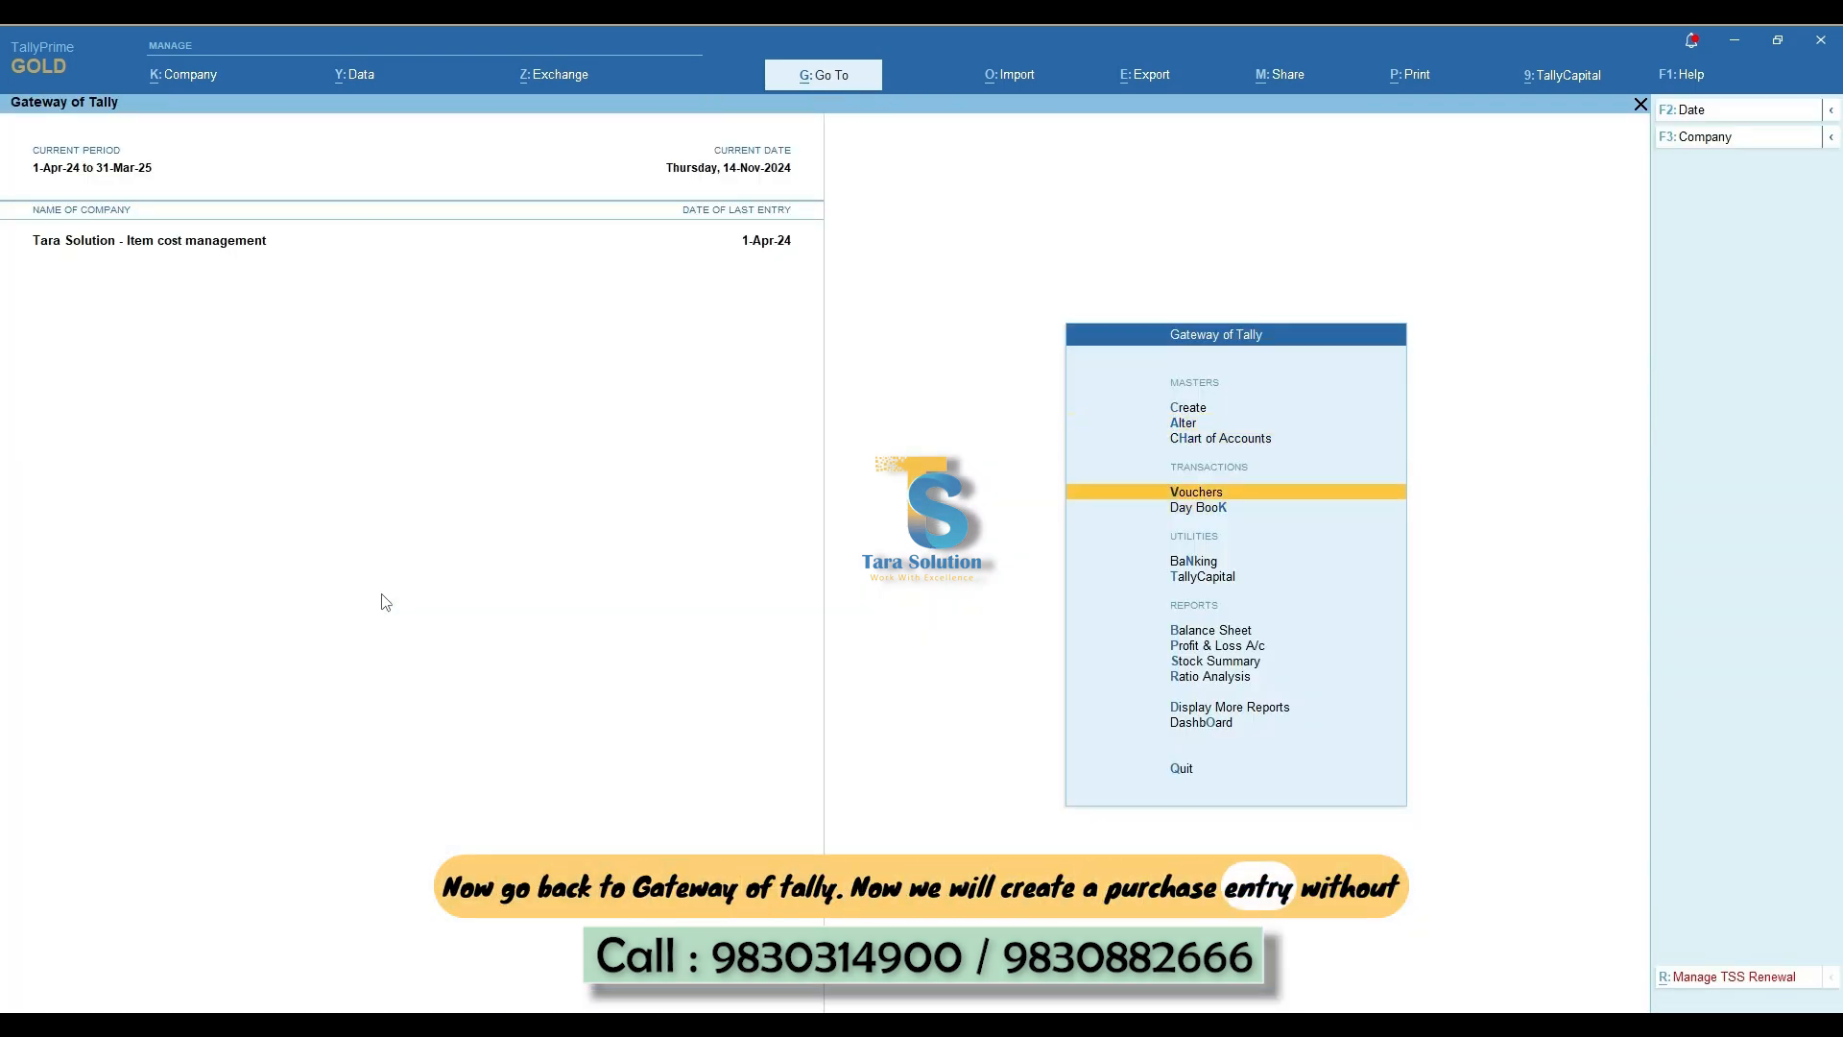
click(1197, 492)
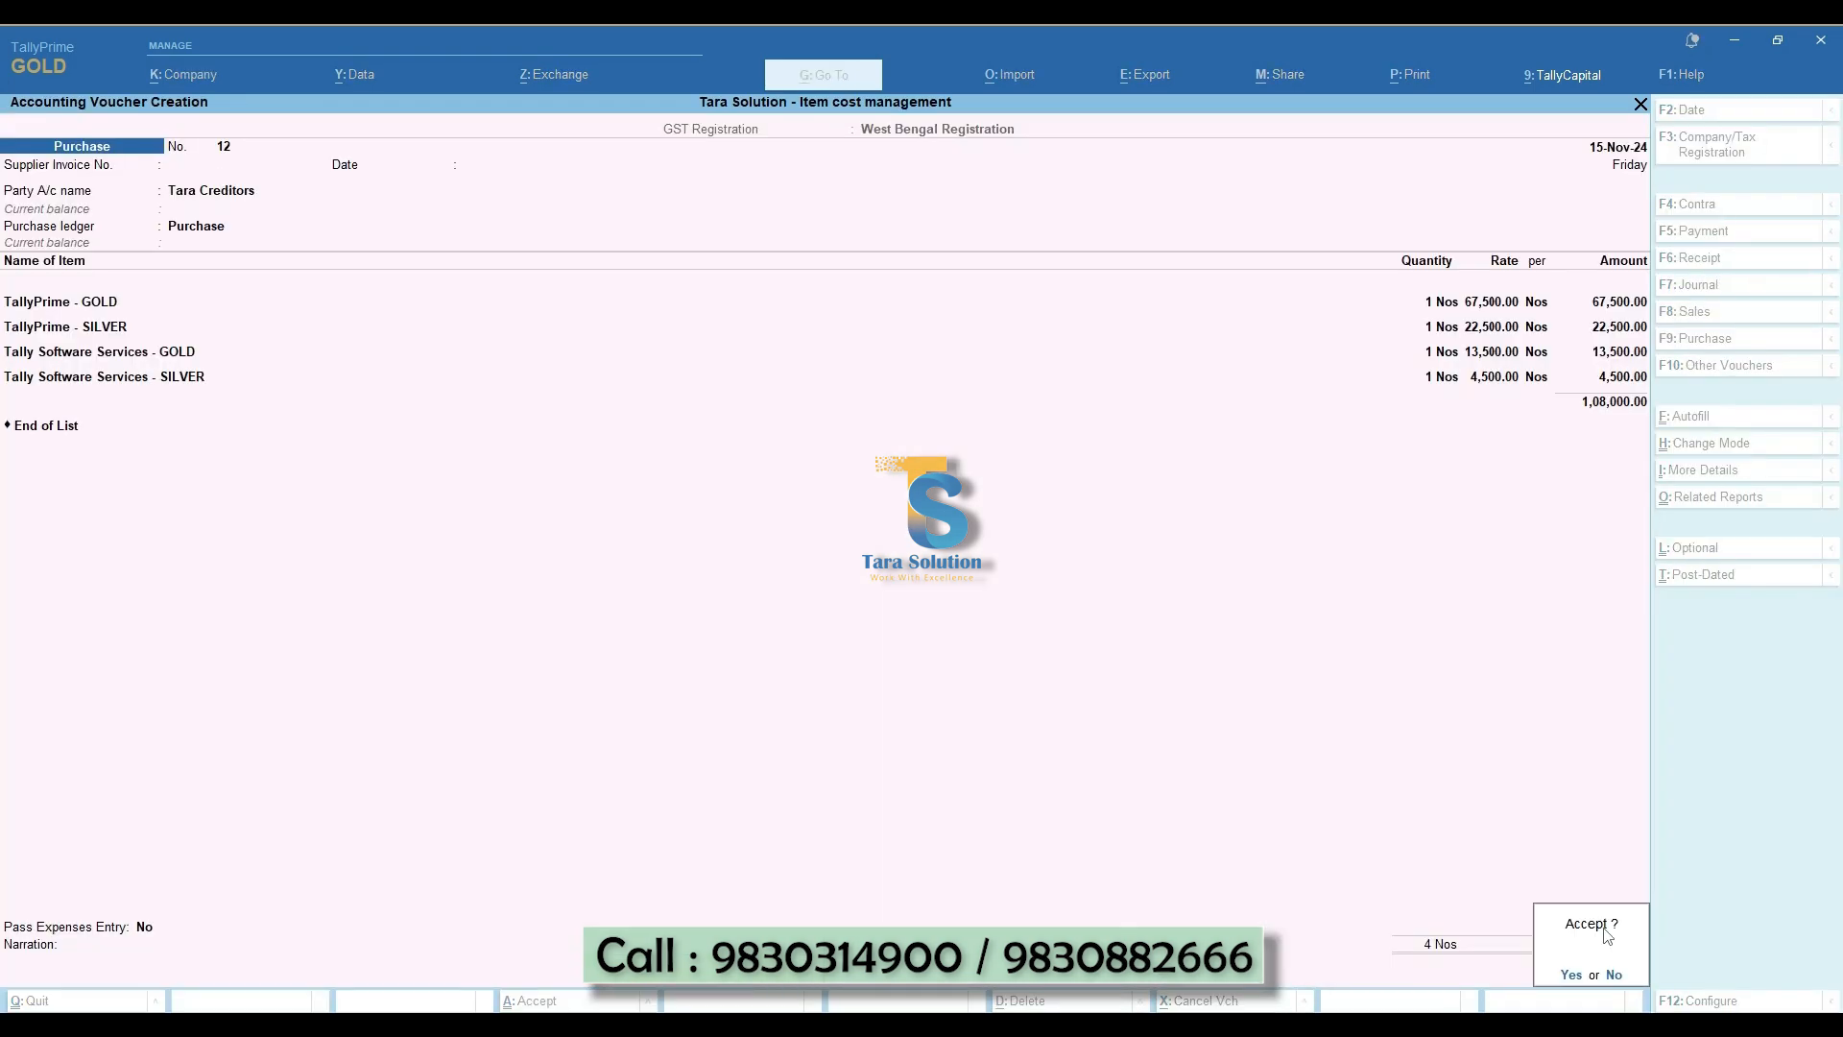
click(1571, 974)
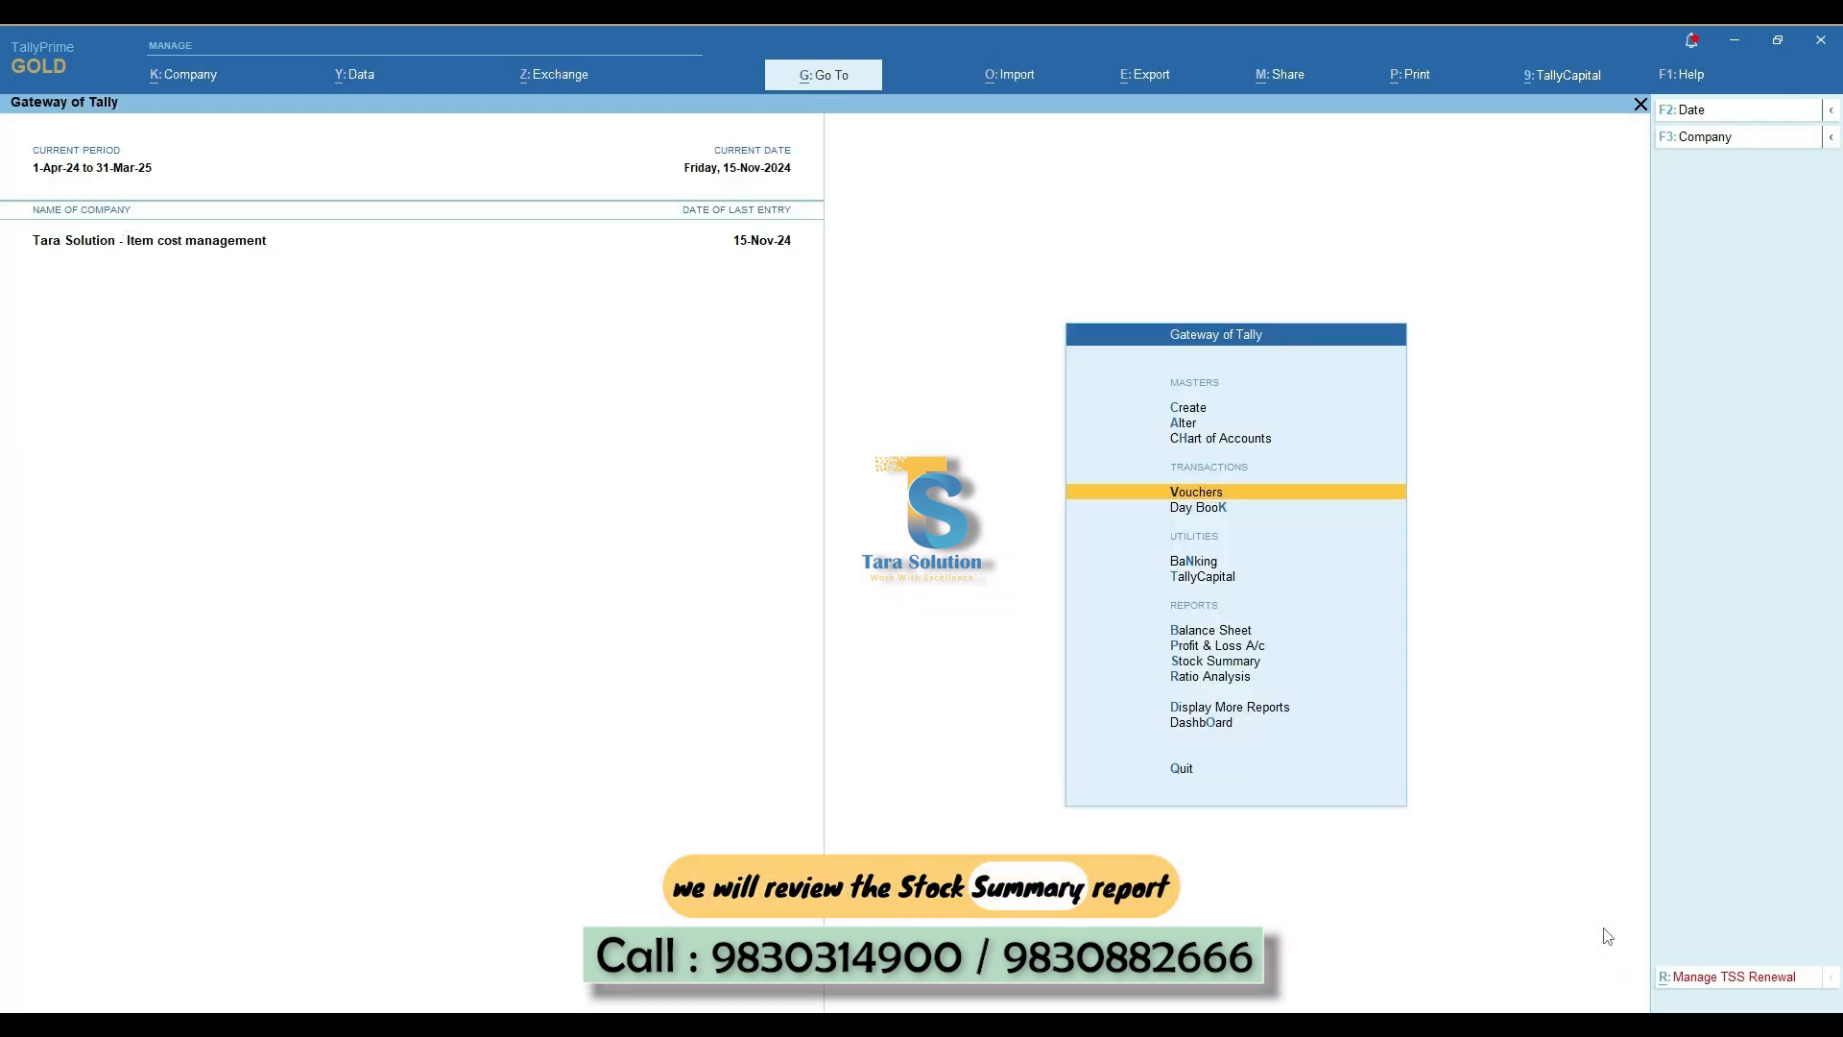
click(1215, 661)
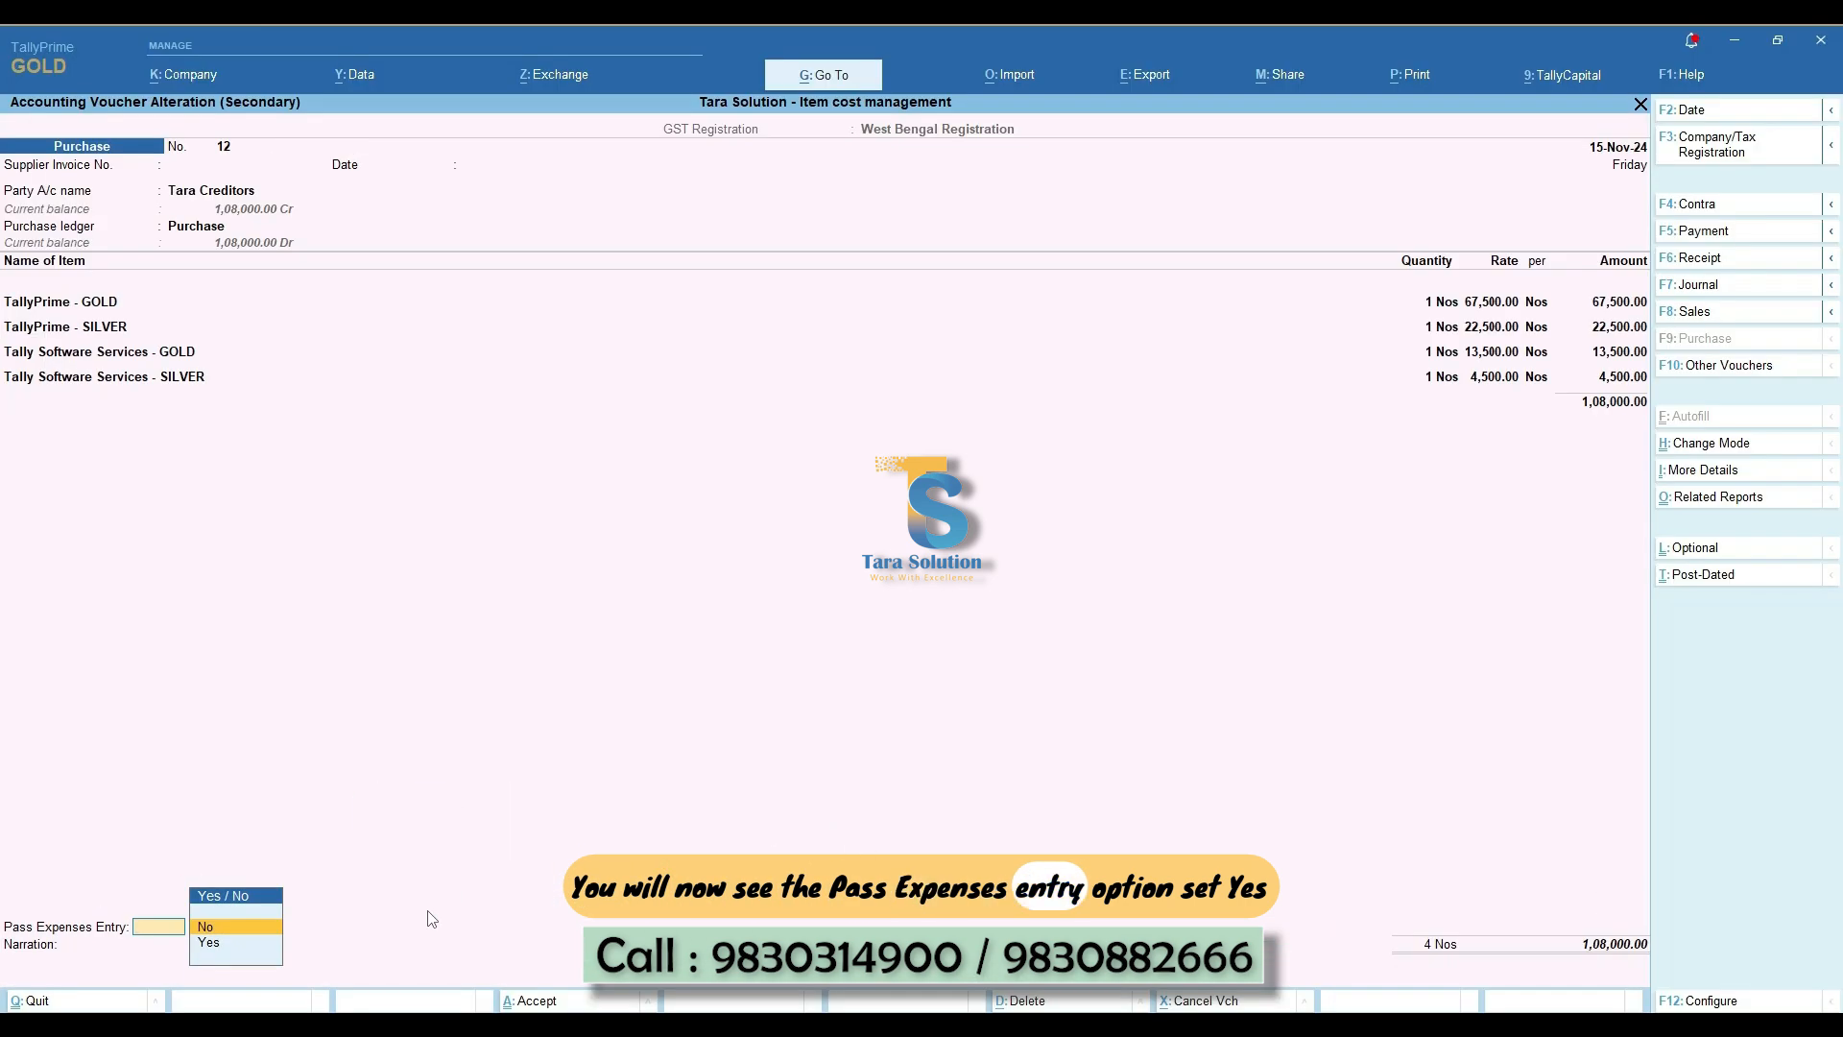
Pass an Expenses with Invenory entry with CGST and SGST 1,749.60, credited to Tara Creditors.
click(209, 941)
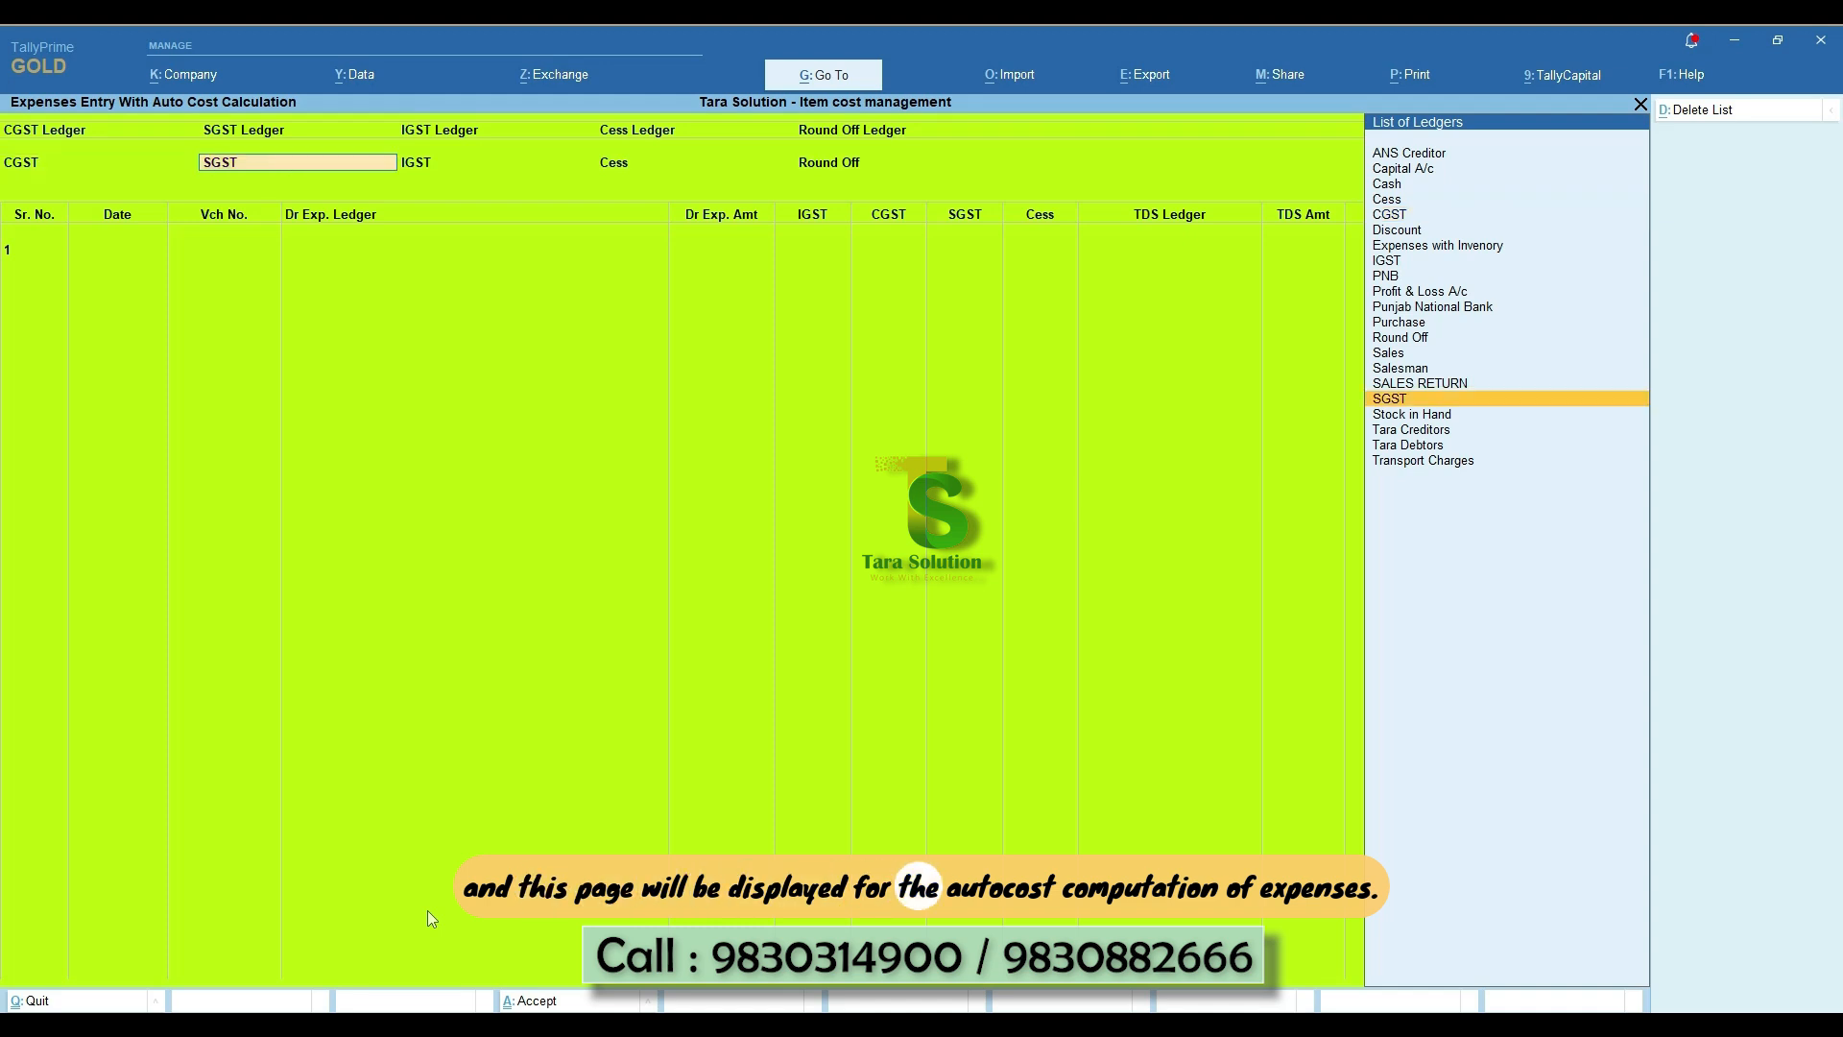
click(1388, 397)
text(Ex)
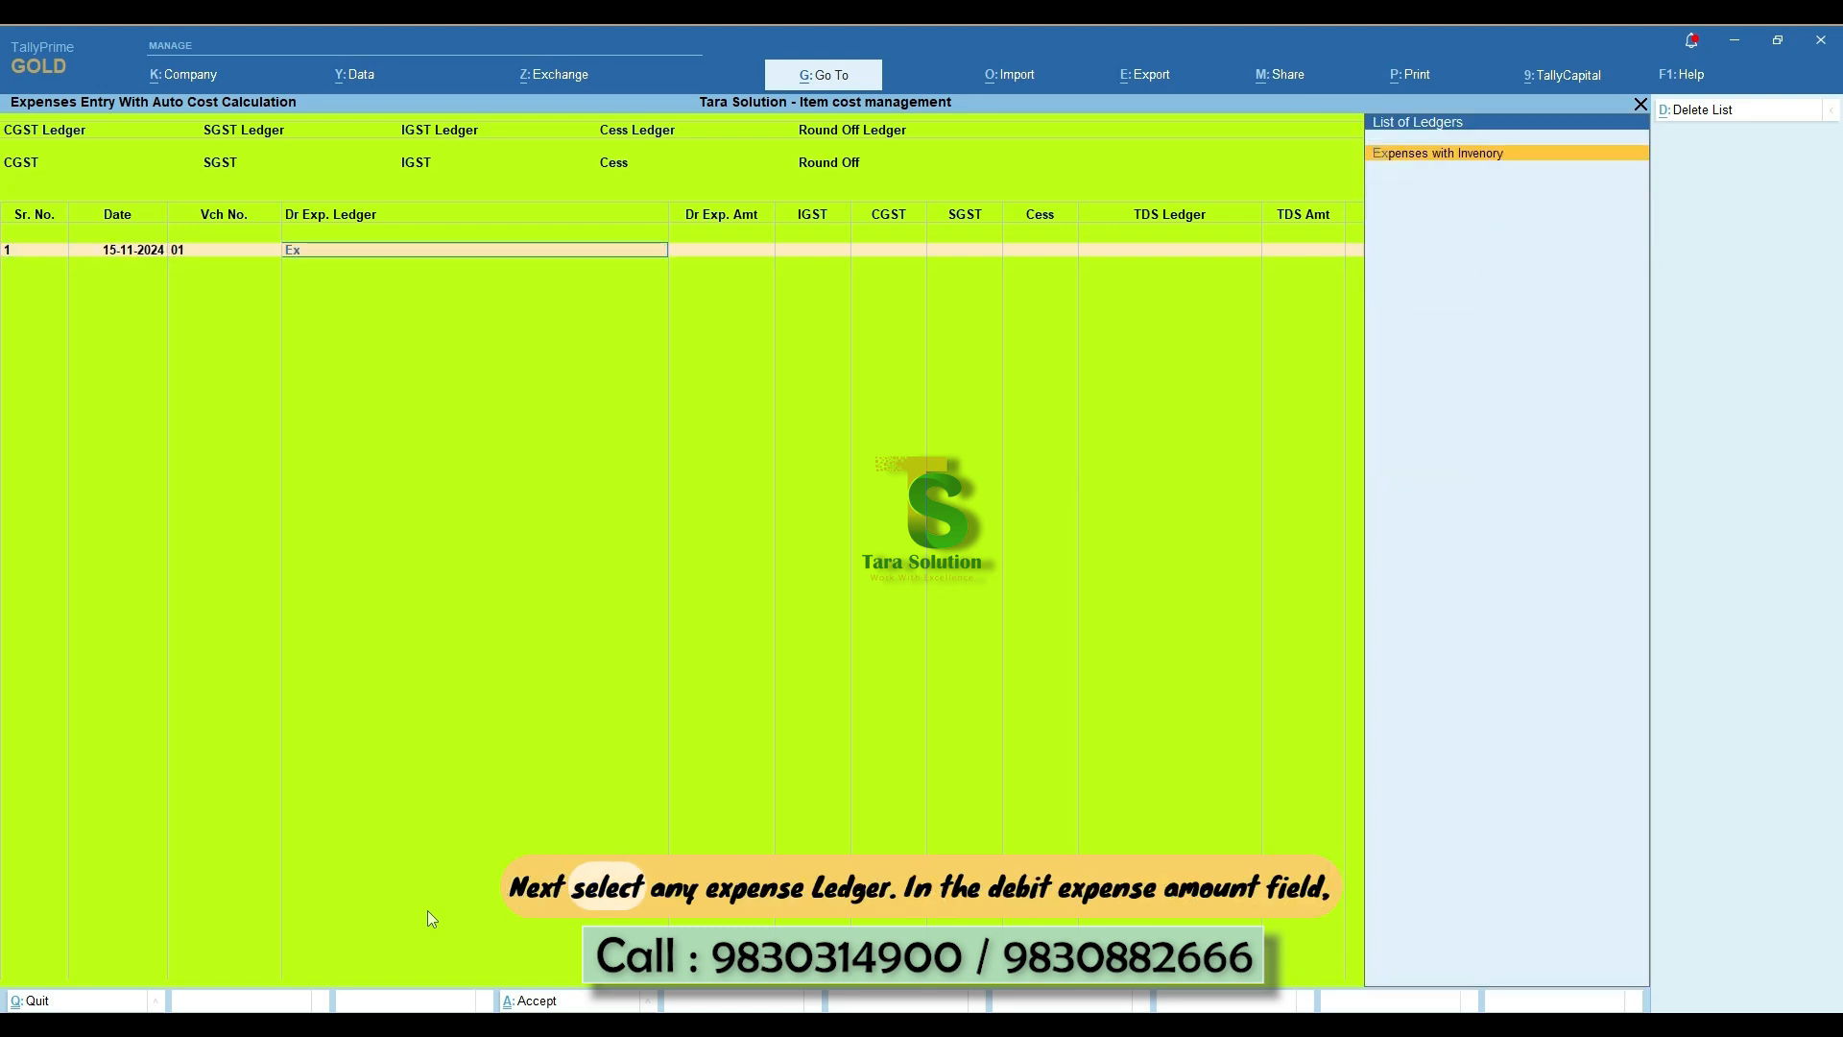
click(1436, 152)
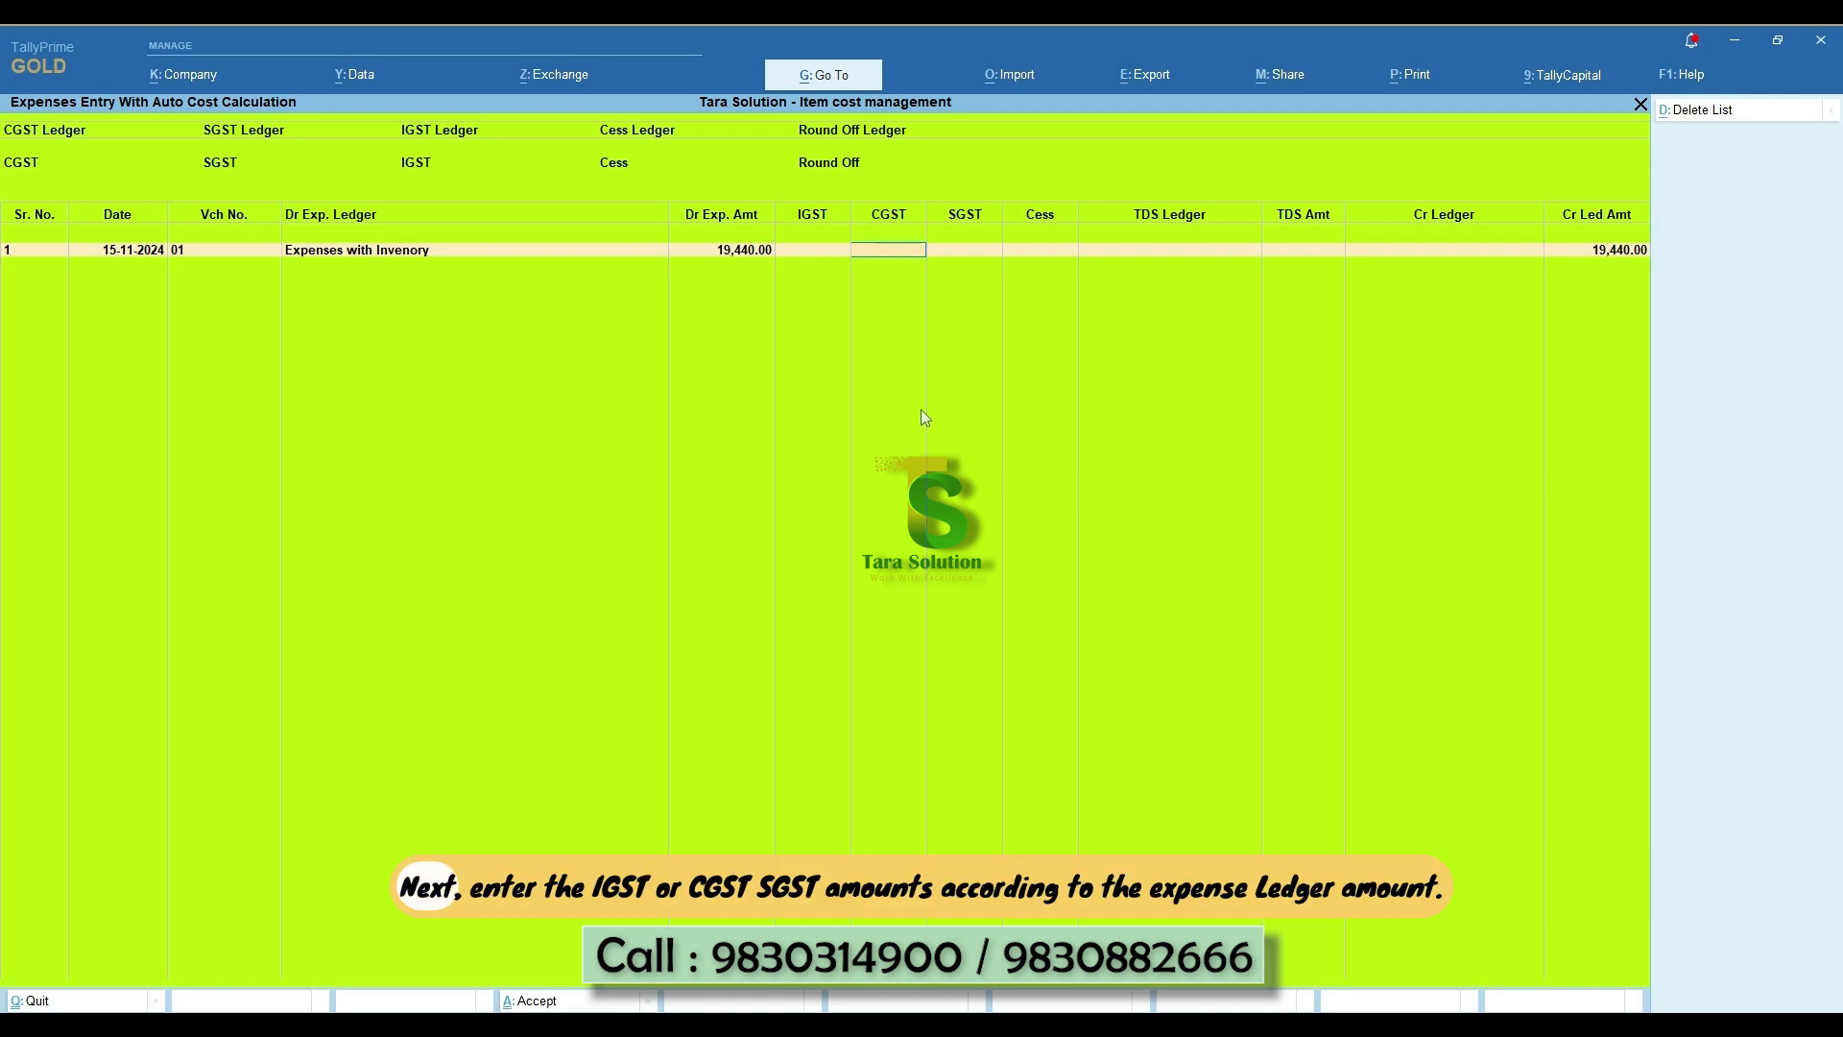
mouse_move(938, 438)
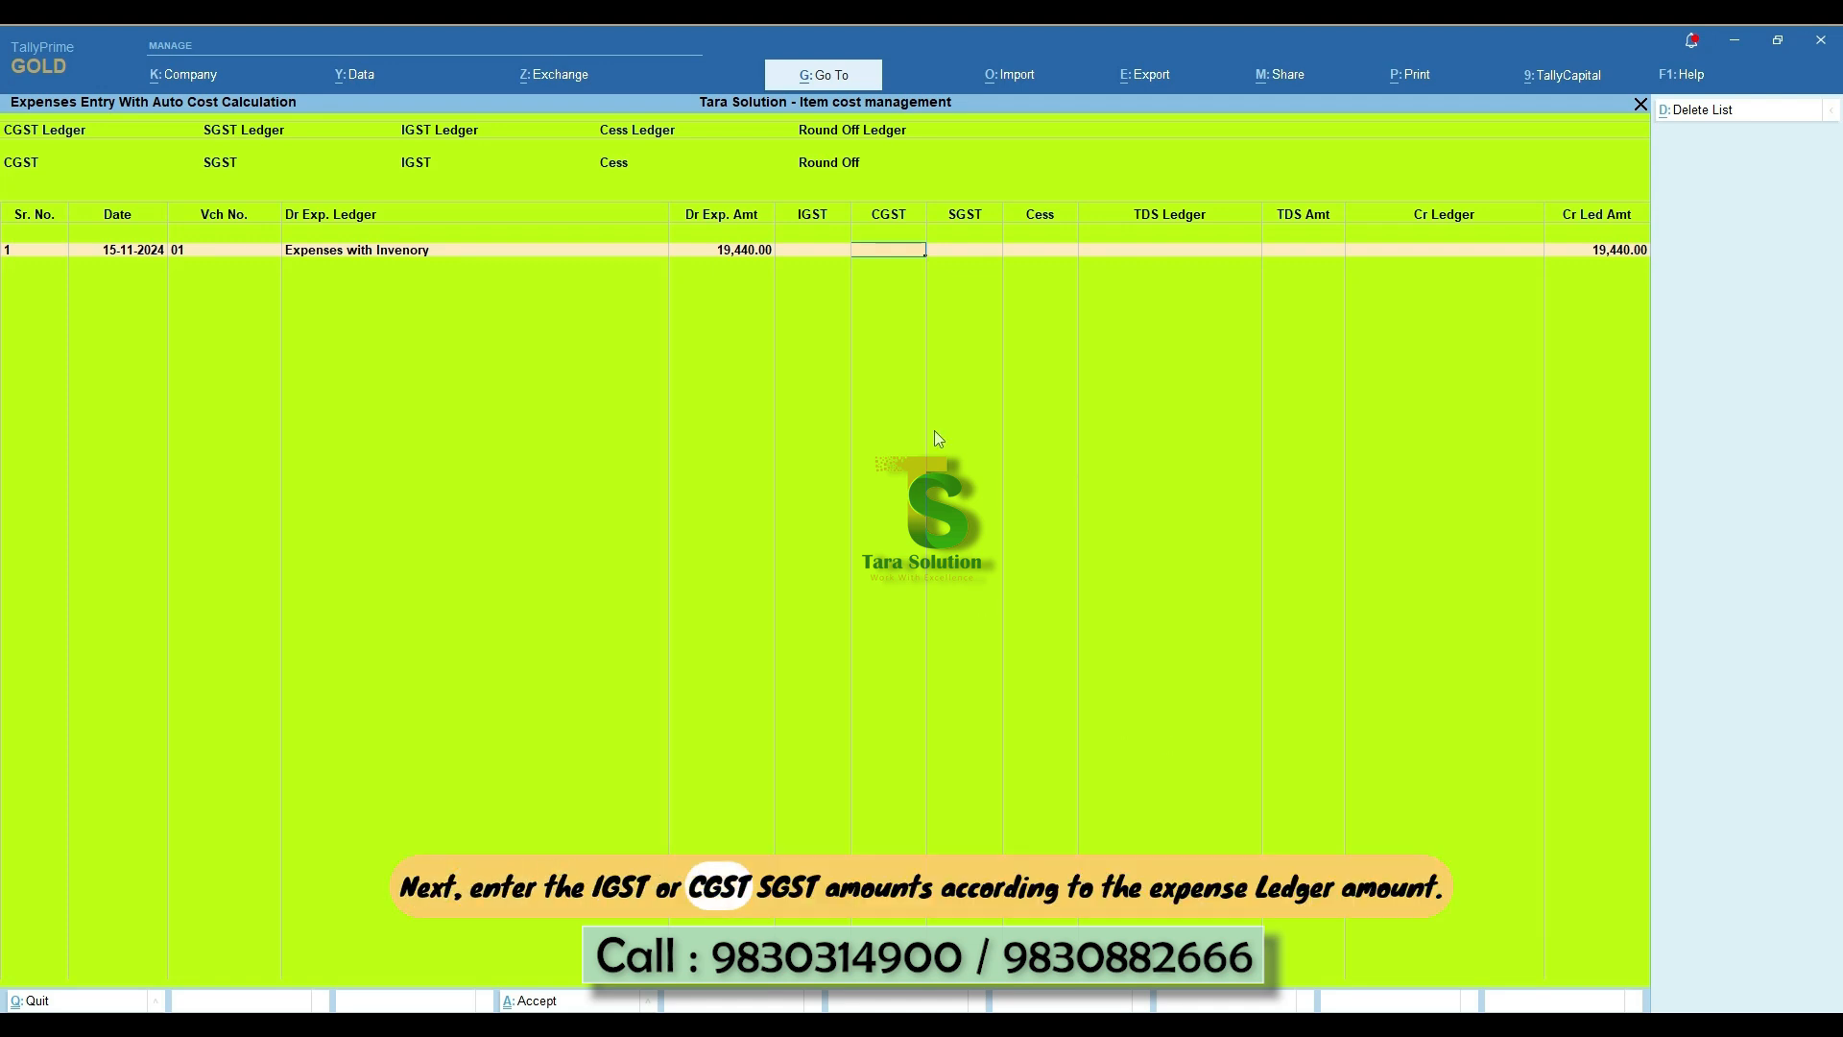
text(1749.60)
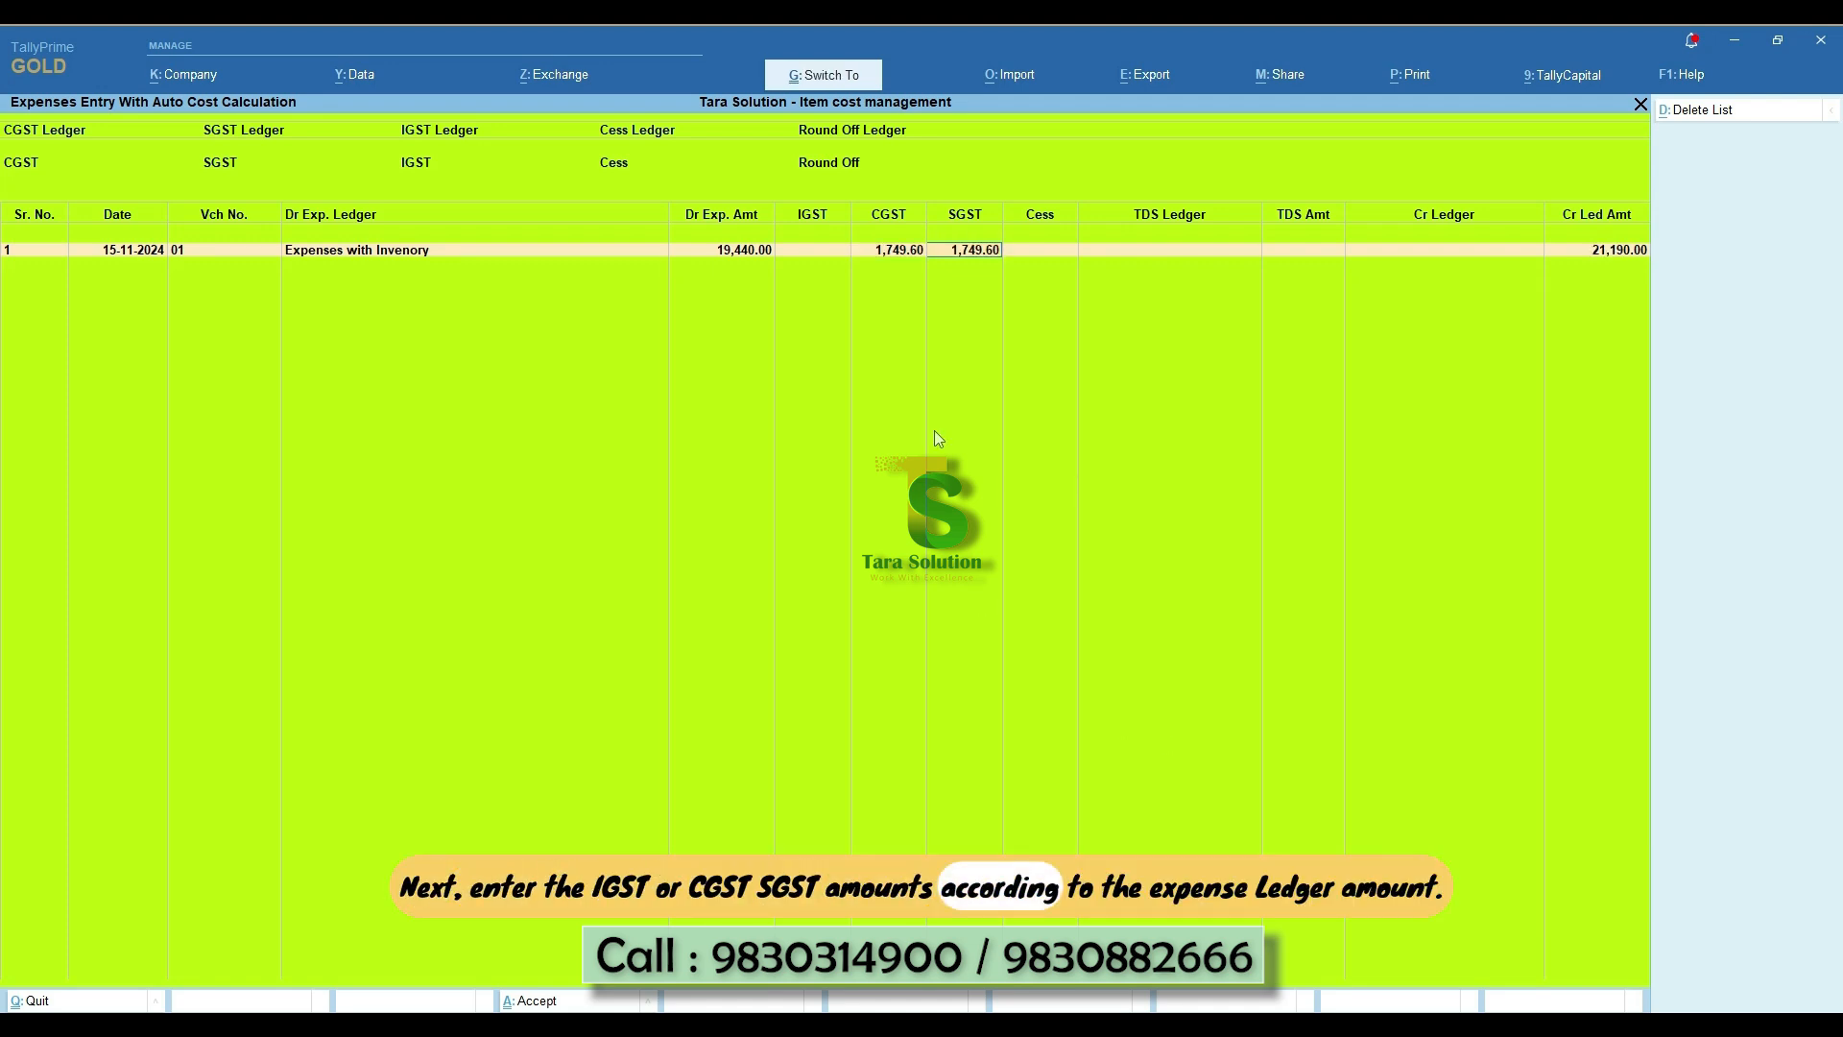
click(1441, 249)
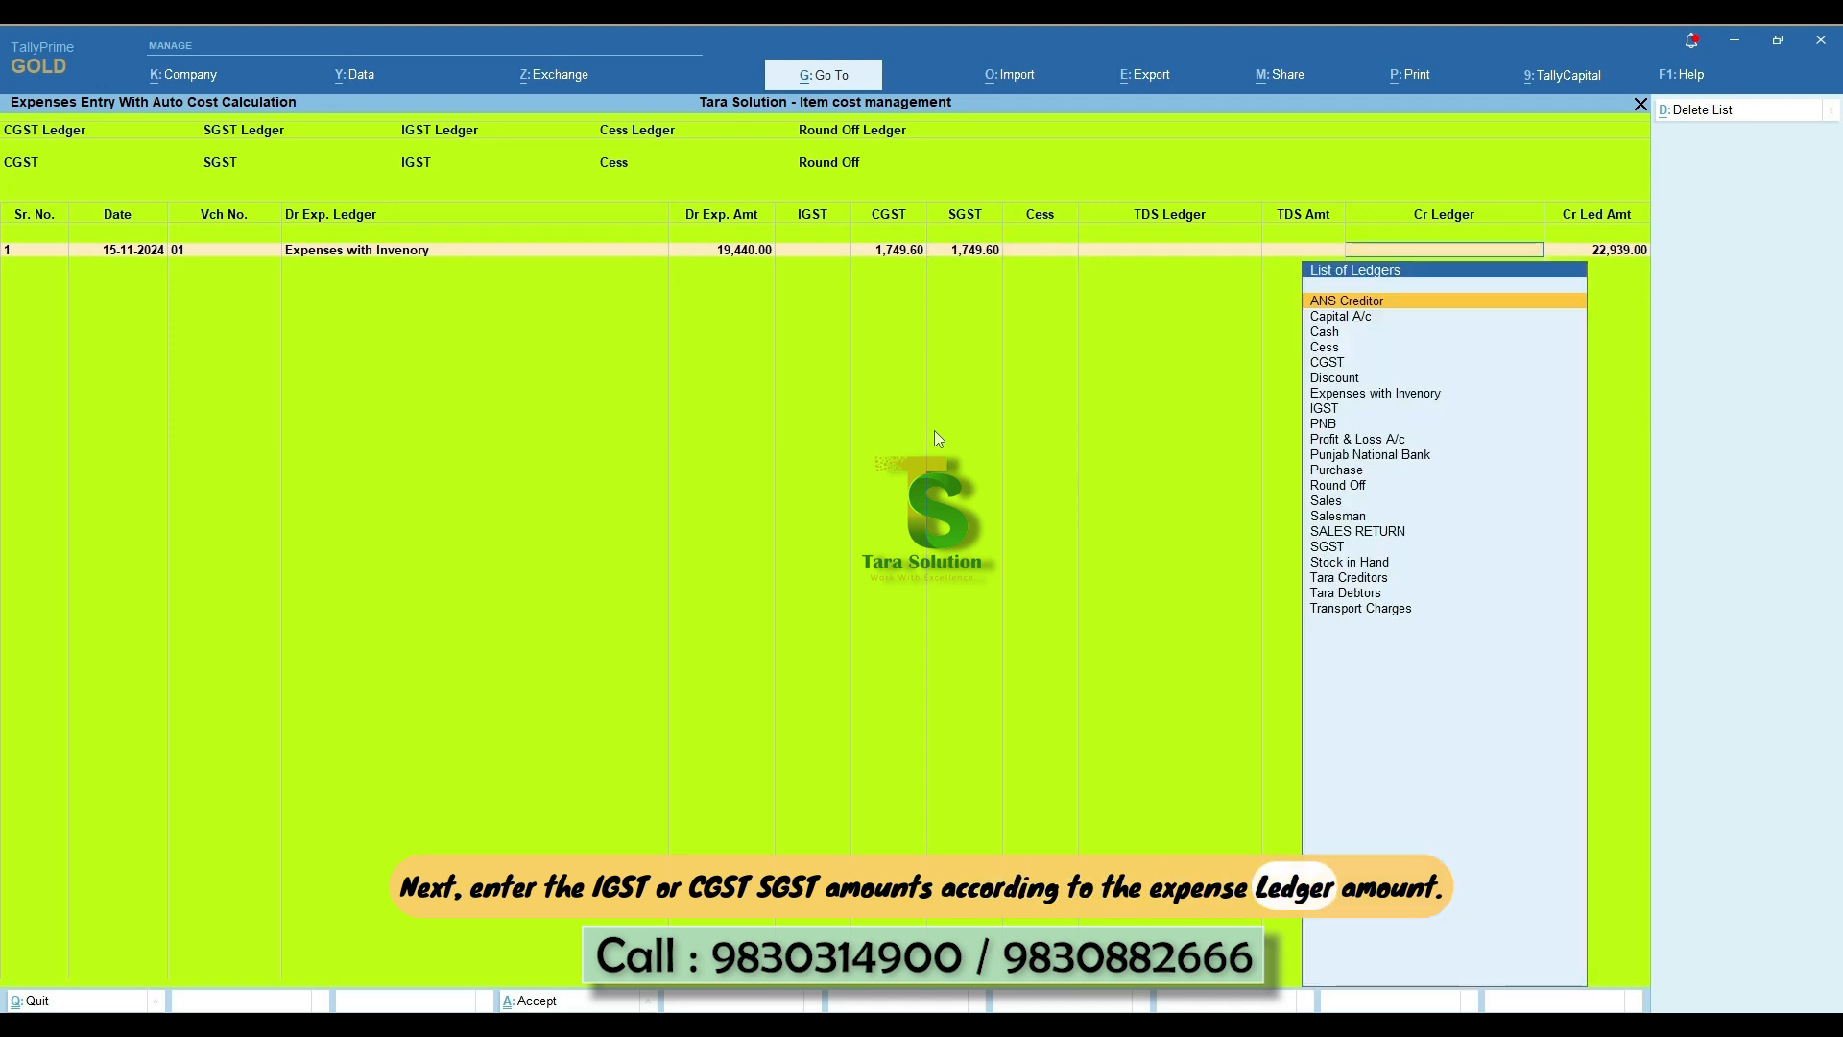
click(1350, 577)
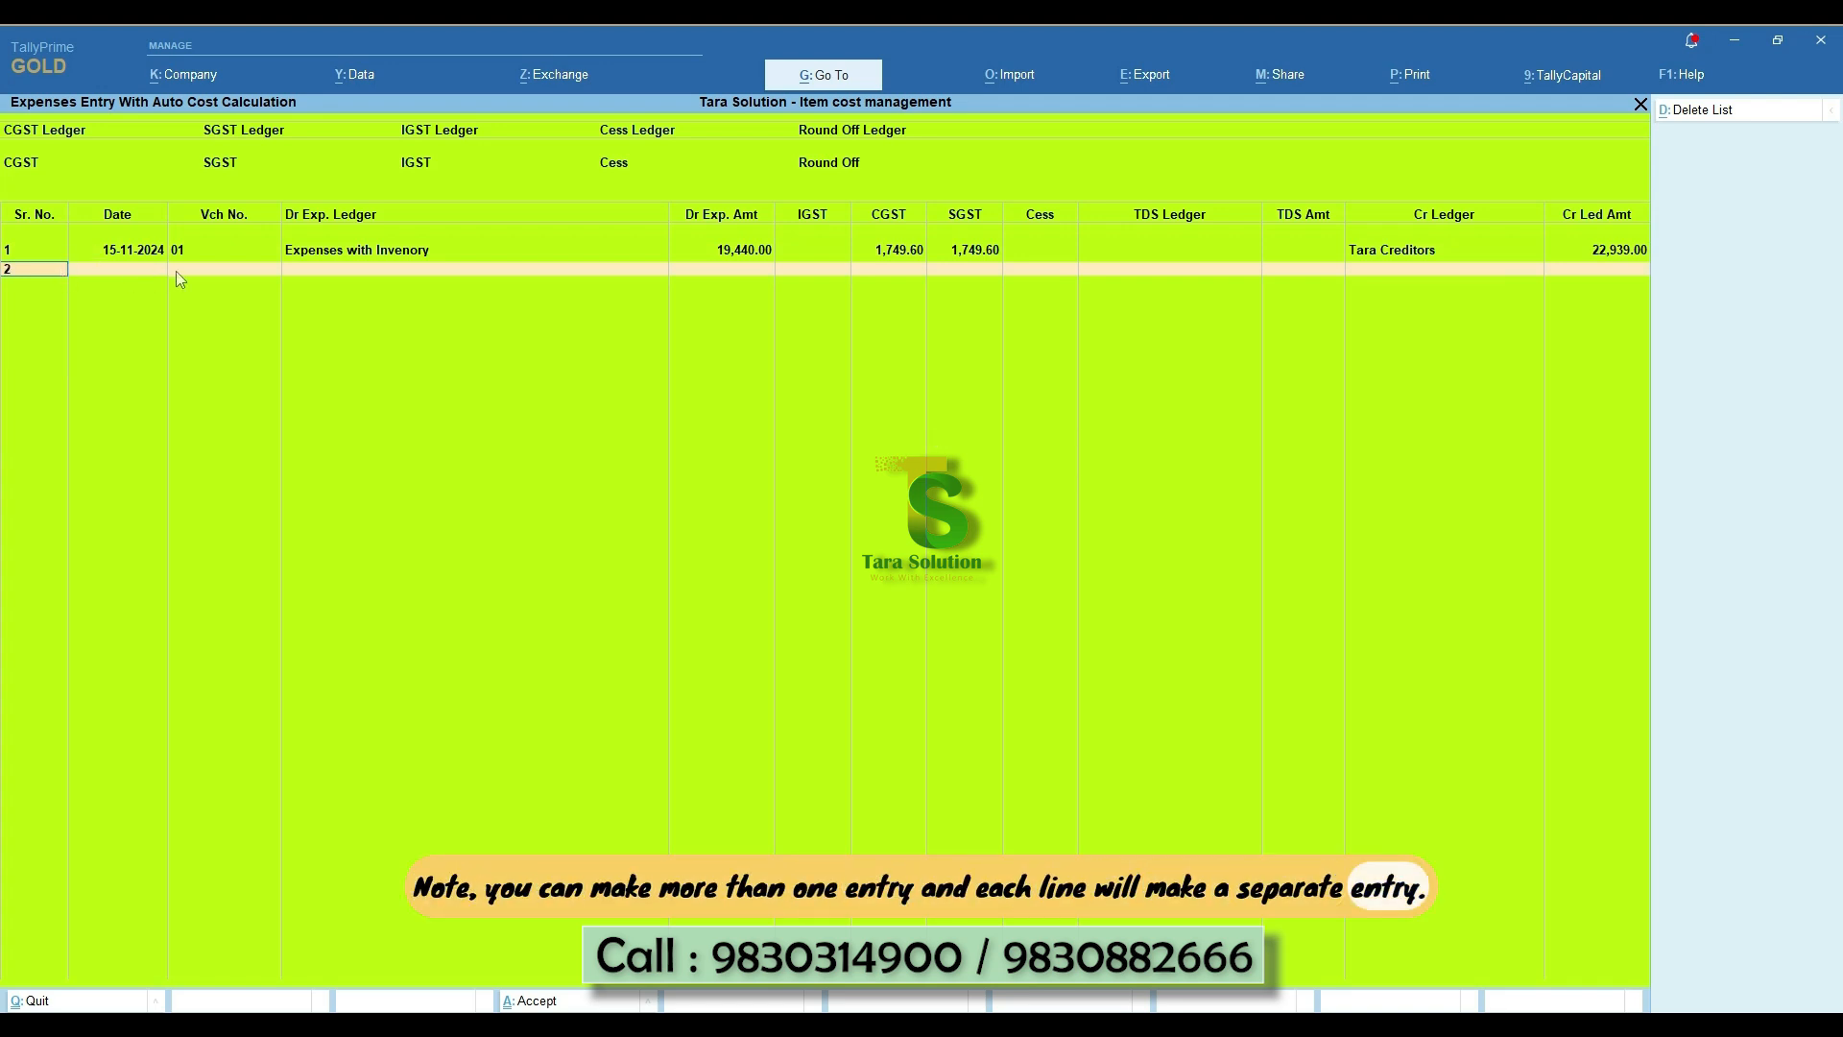
mouse_move(308, 296)
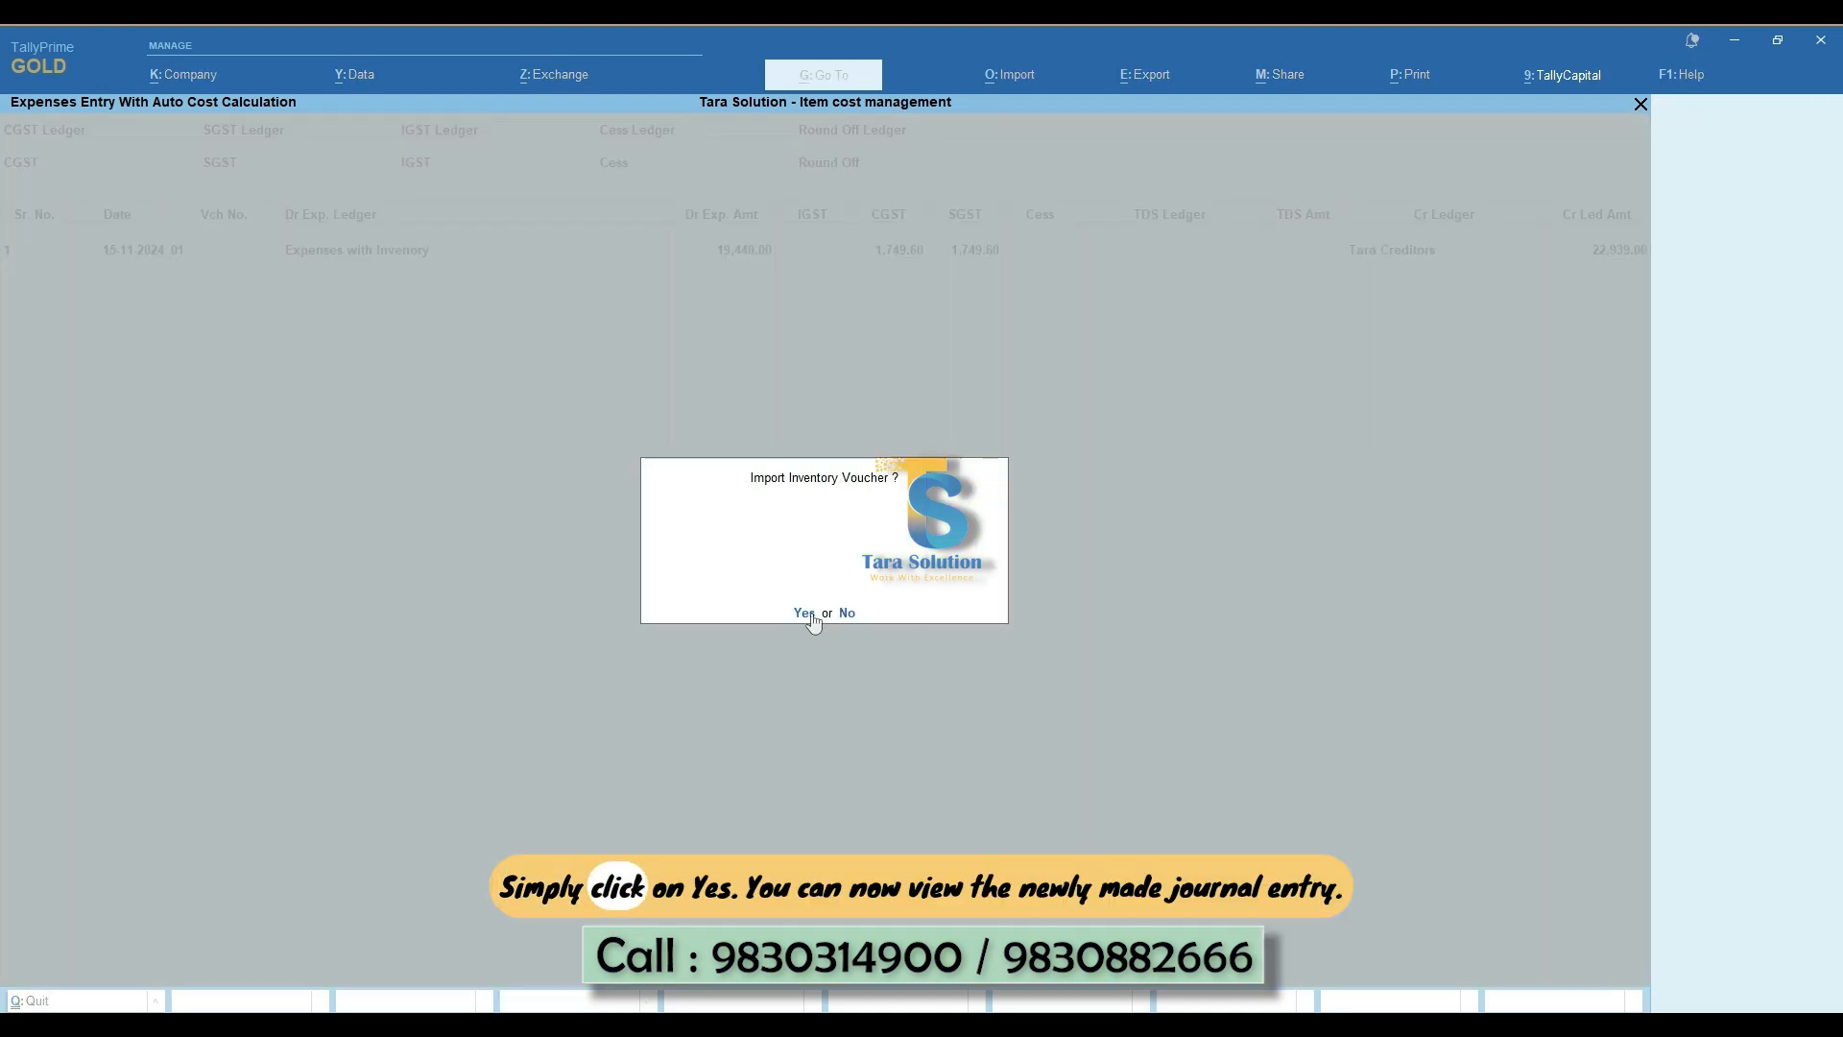
Confirm Yes to Import Inventory Voucher for the accepted expense line.
click(802, 612)
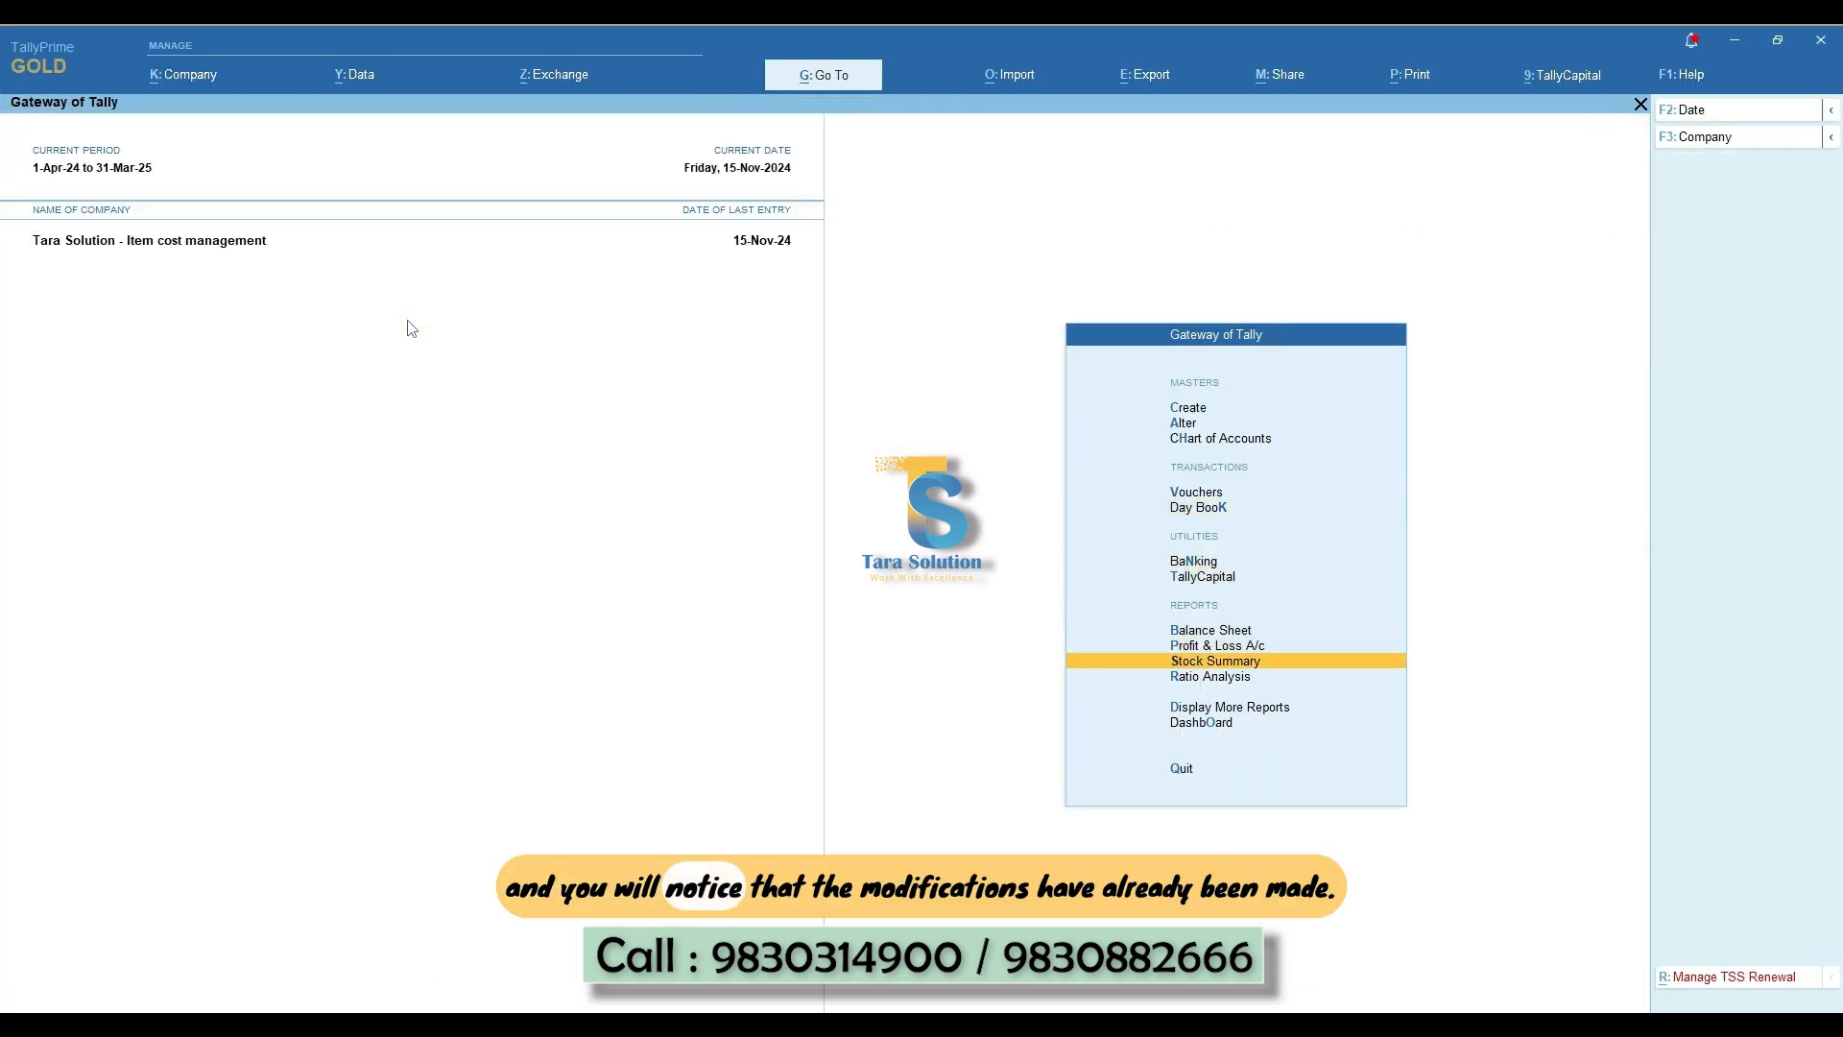
Drill from Stock Summary into TallyPrime - GOLD vouchers, showing closing value 79,650.
click(1215, 660)
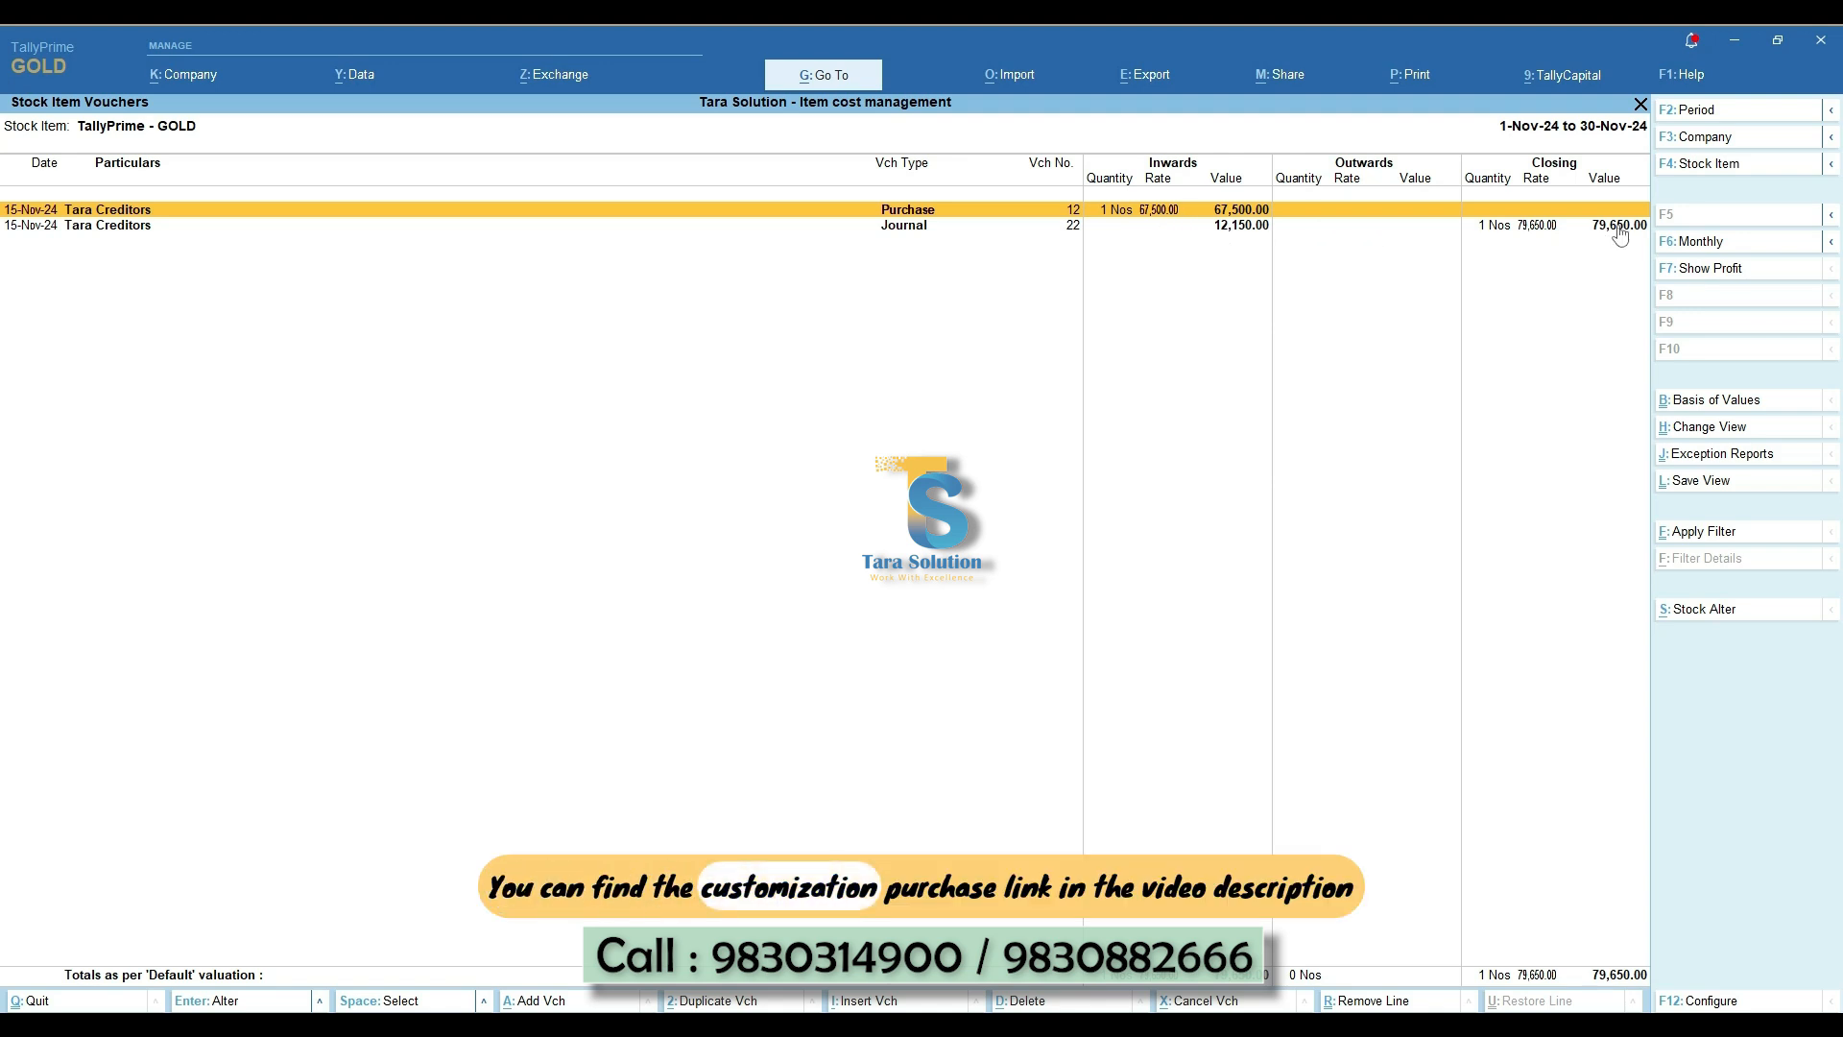
mouse_move(1465, 309)
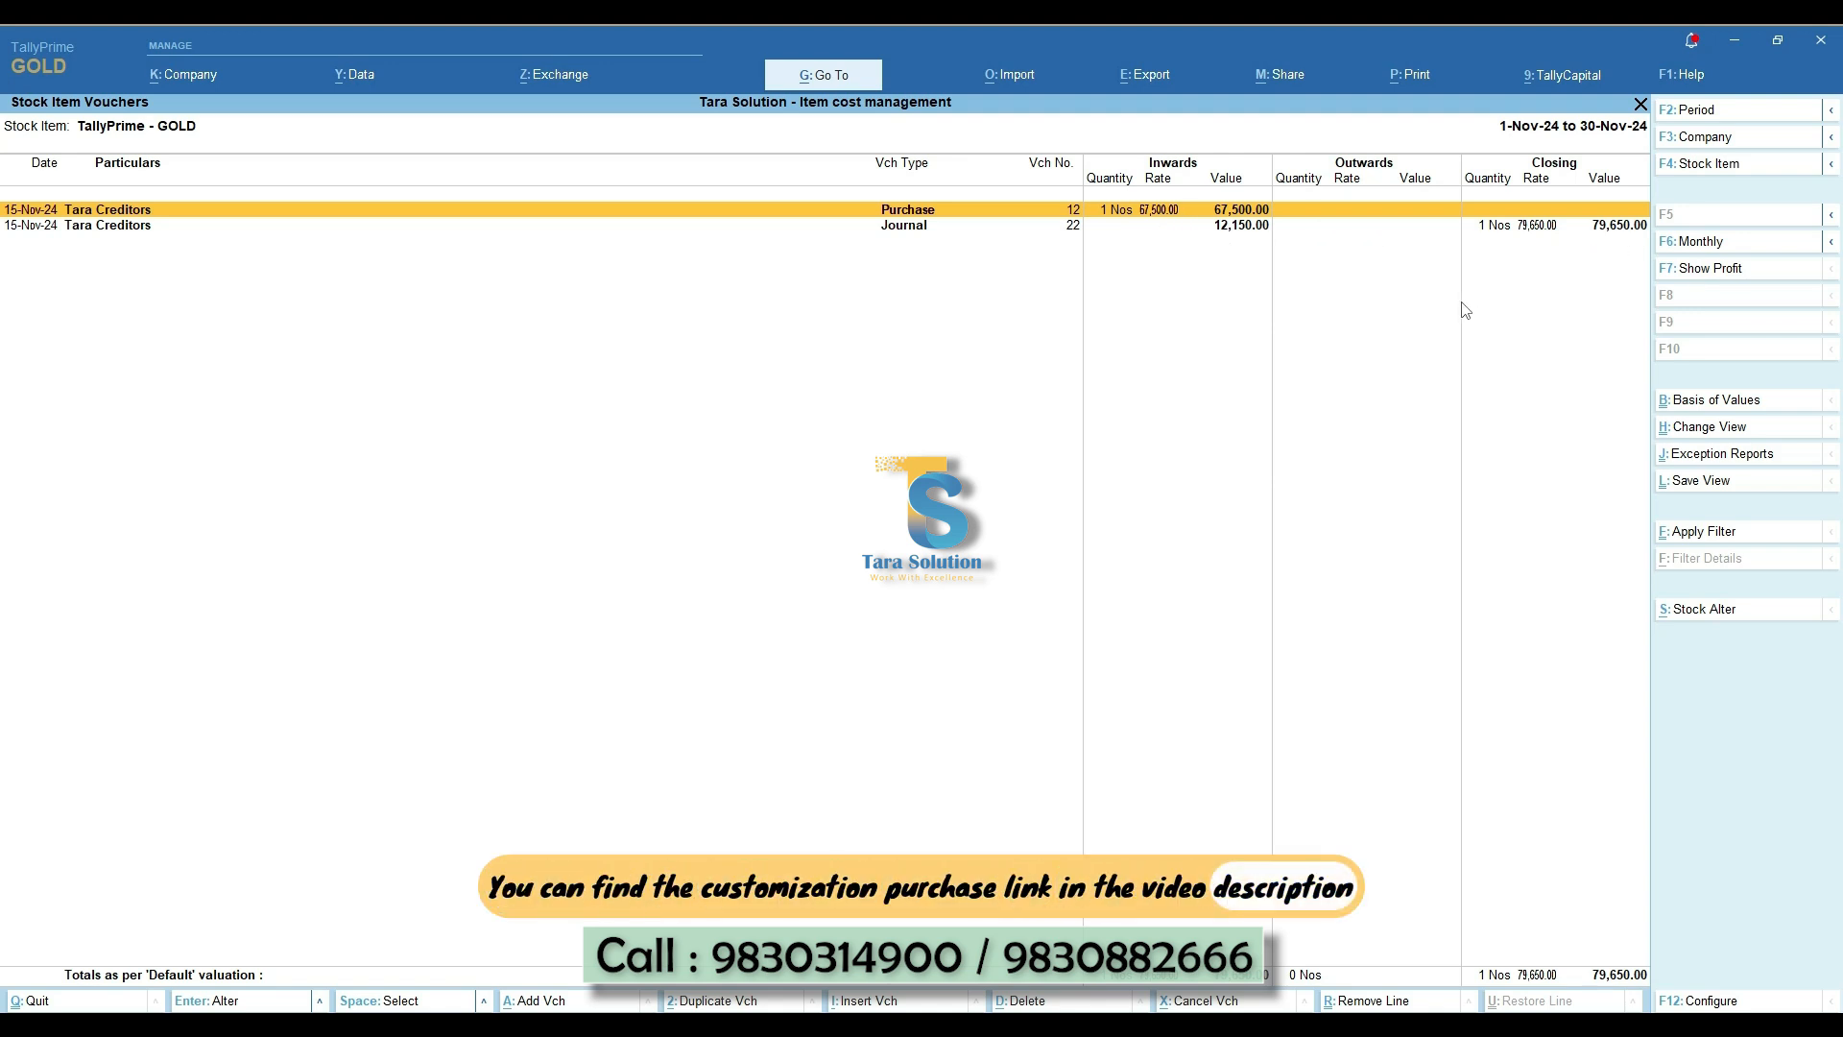